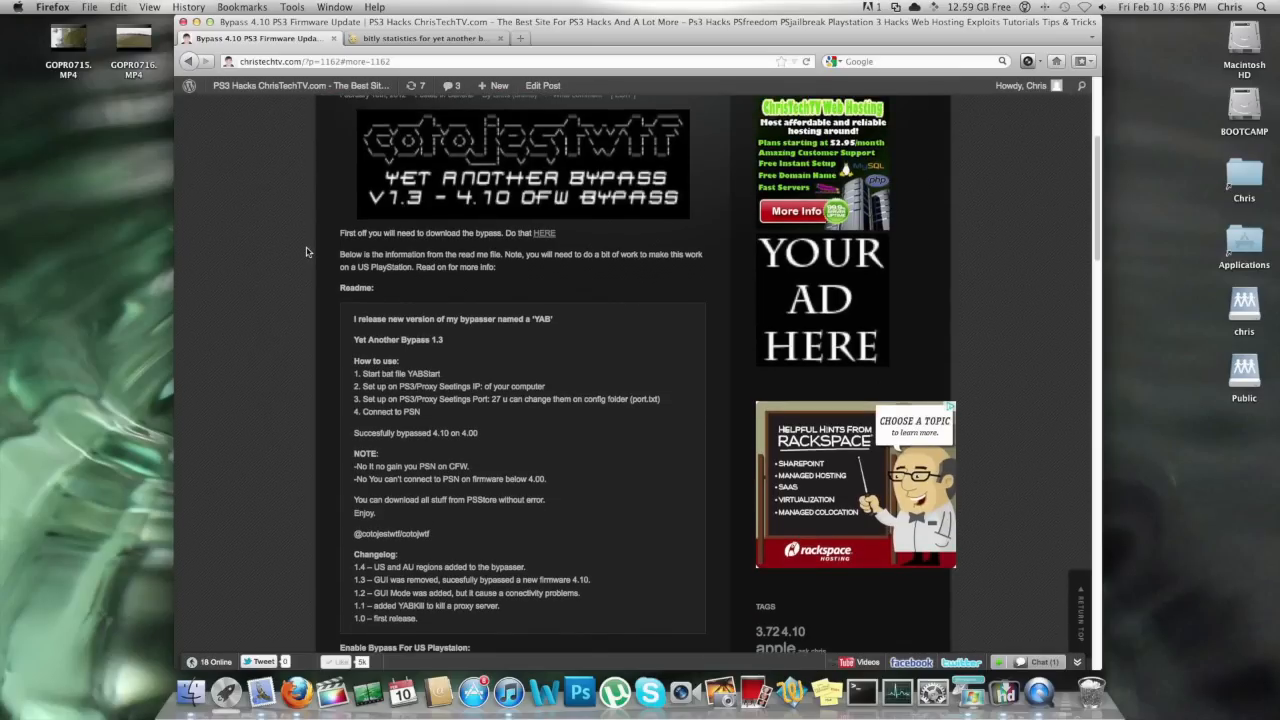
Select the bypass archive on the desktop, then open the extracted 'yet another bypass 1.3' folder
scroll("up", 3)
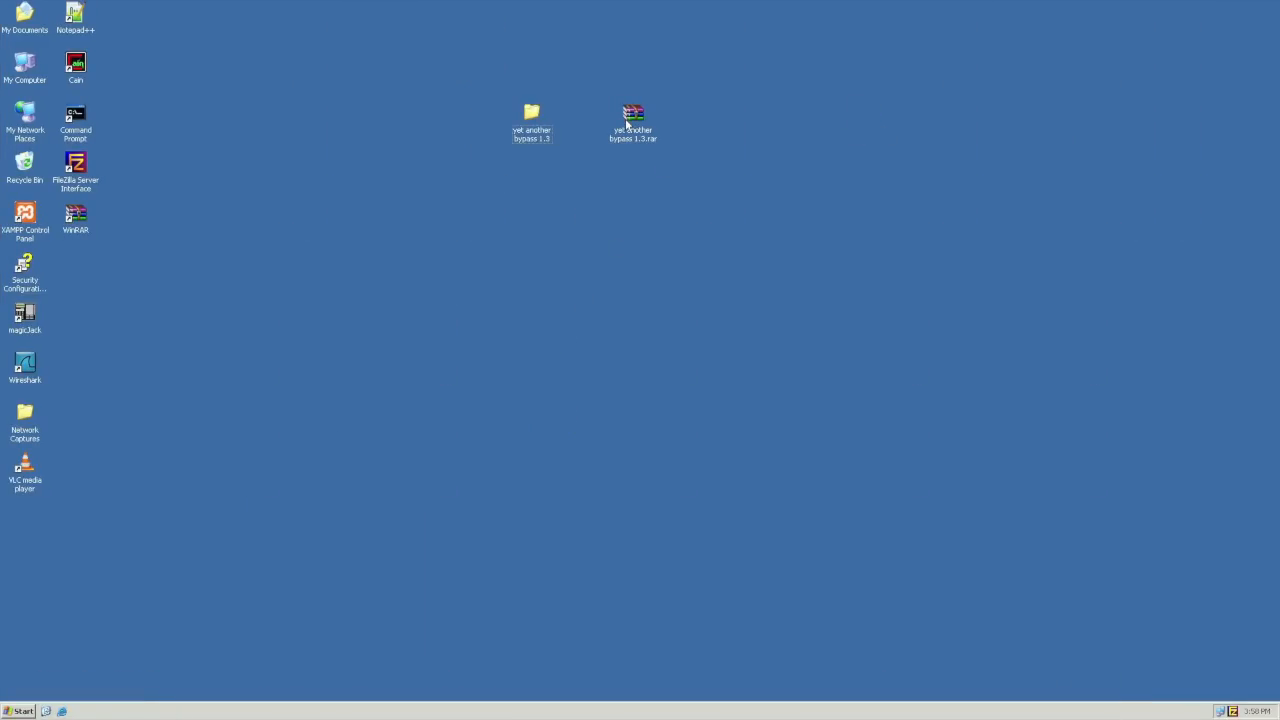
left_click(633, 113)
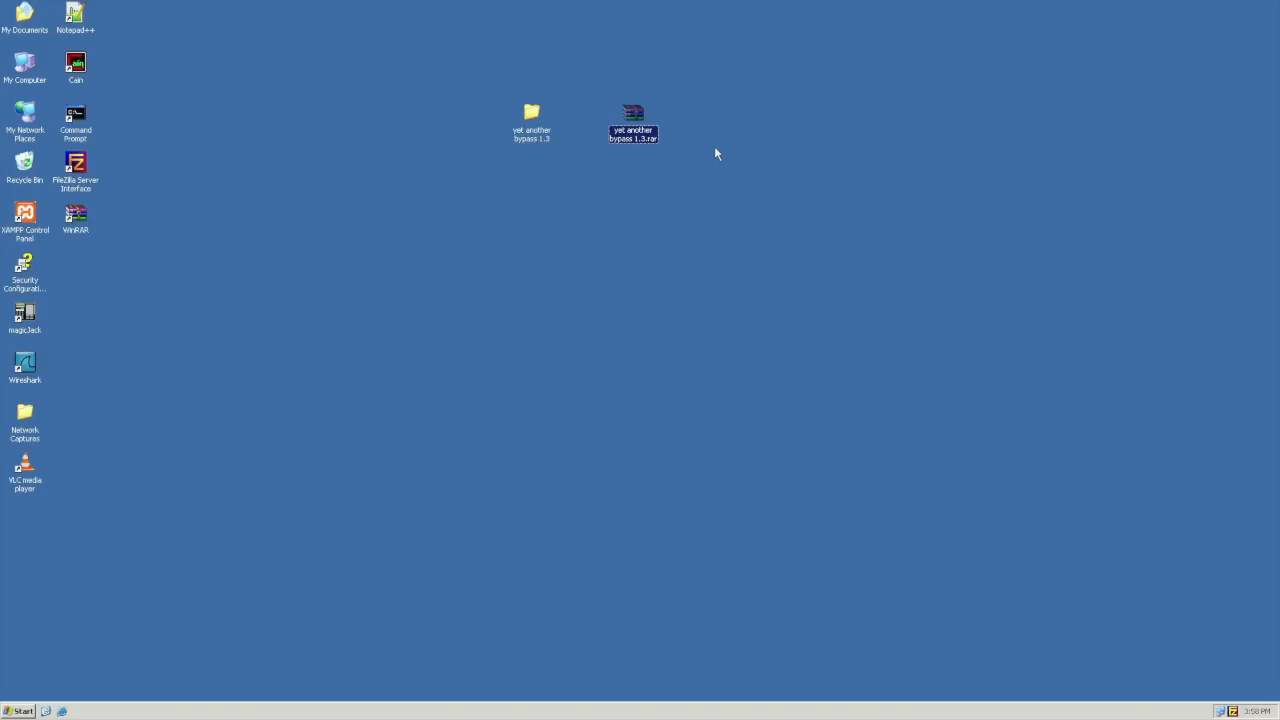
mouse_move(730, 160)
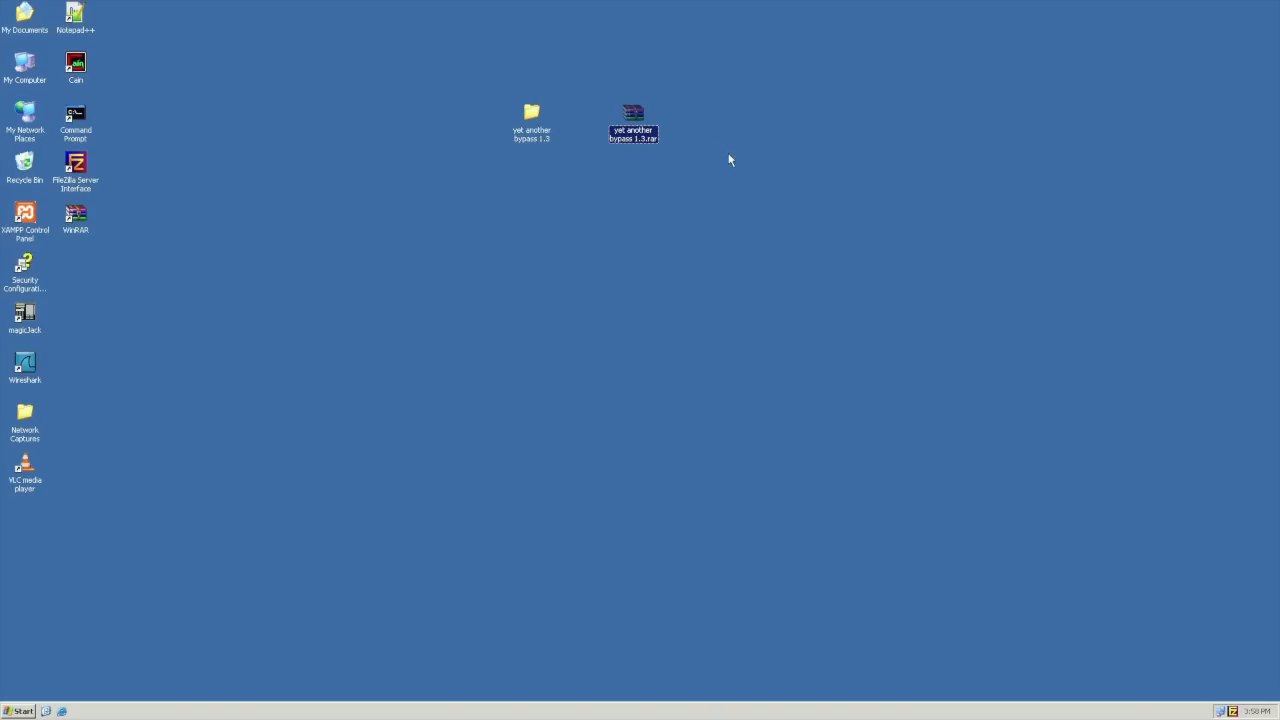
left_click(725, 203)
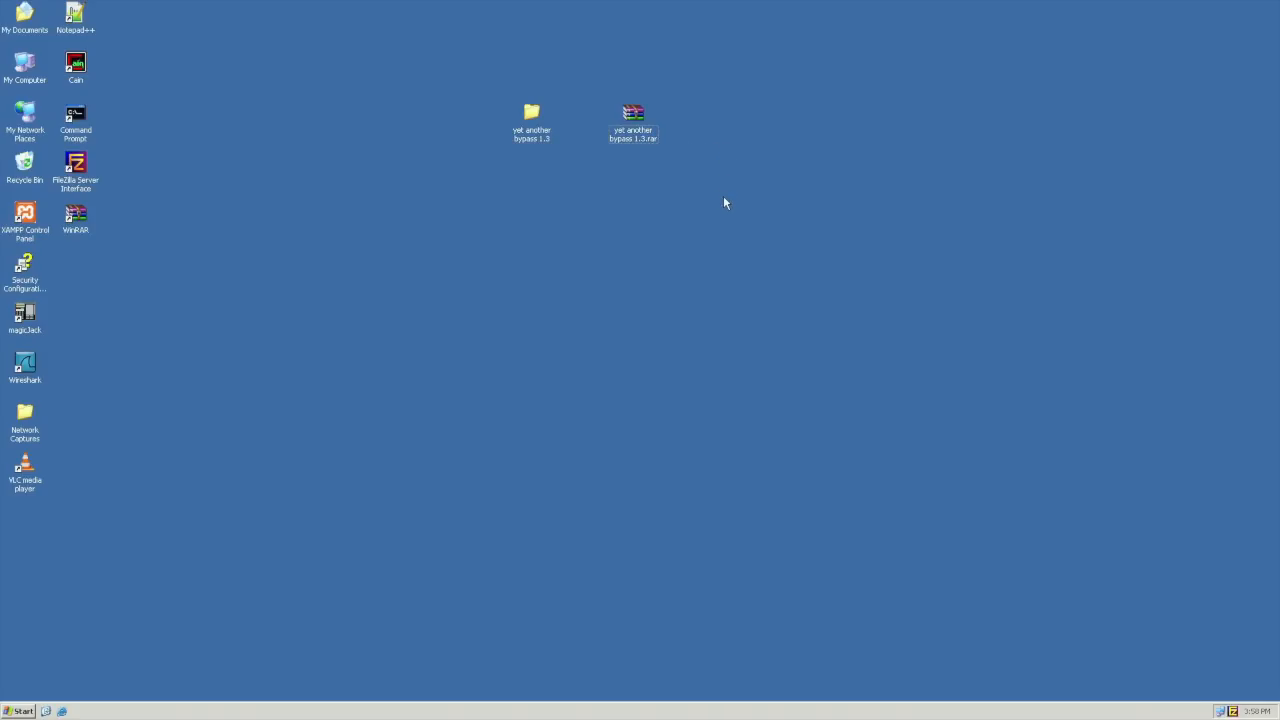
mouse_move(740, 202)
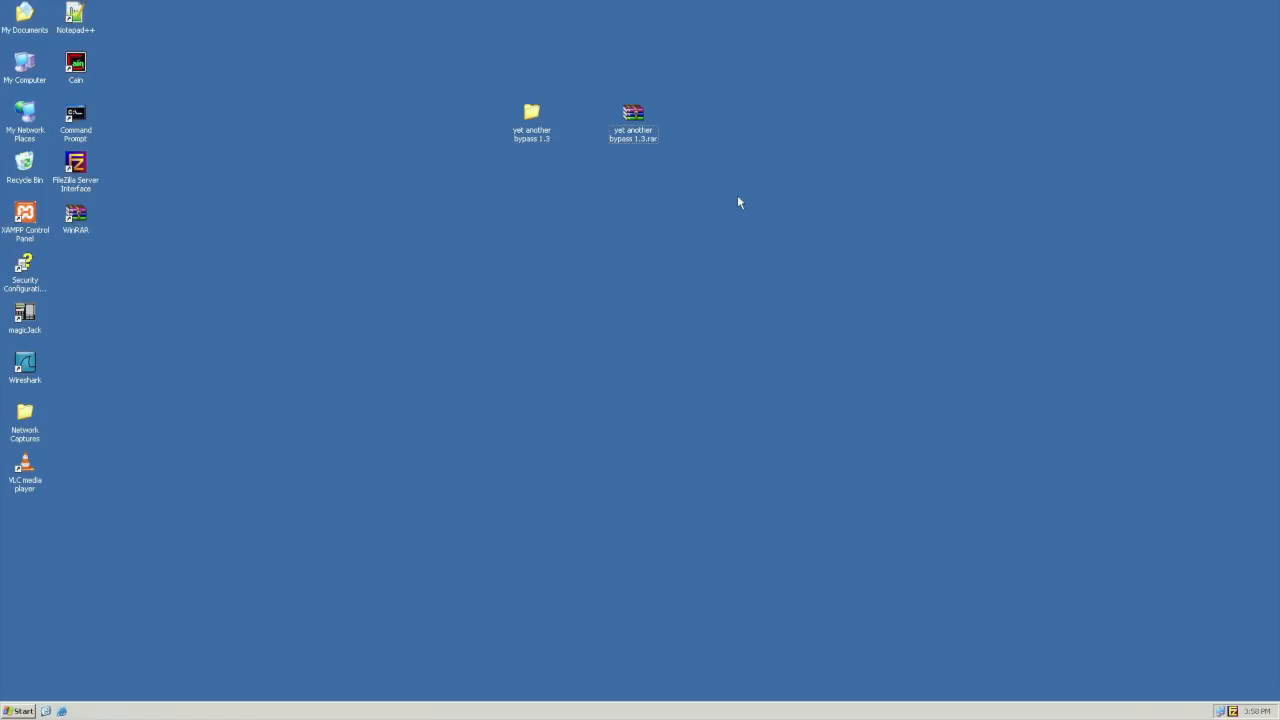
mouse_move(693, 210)
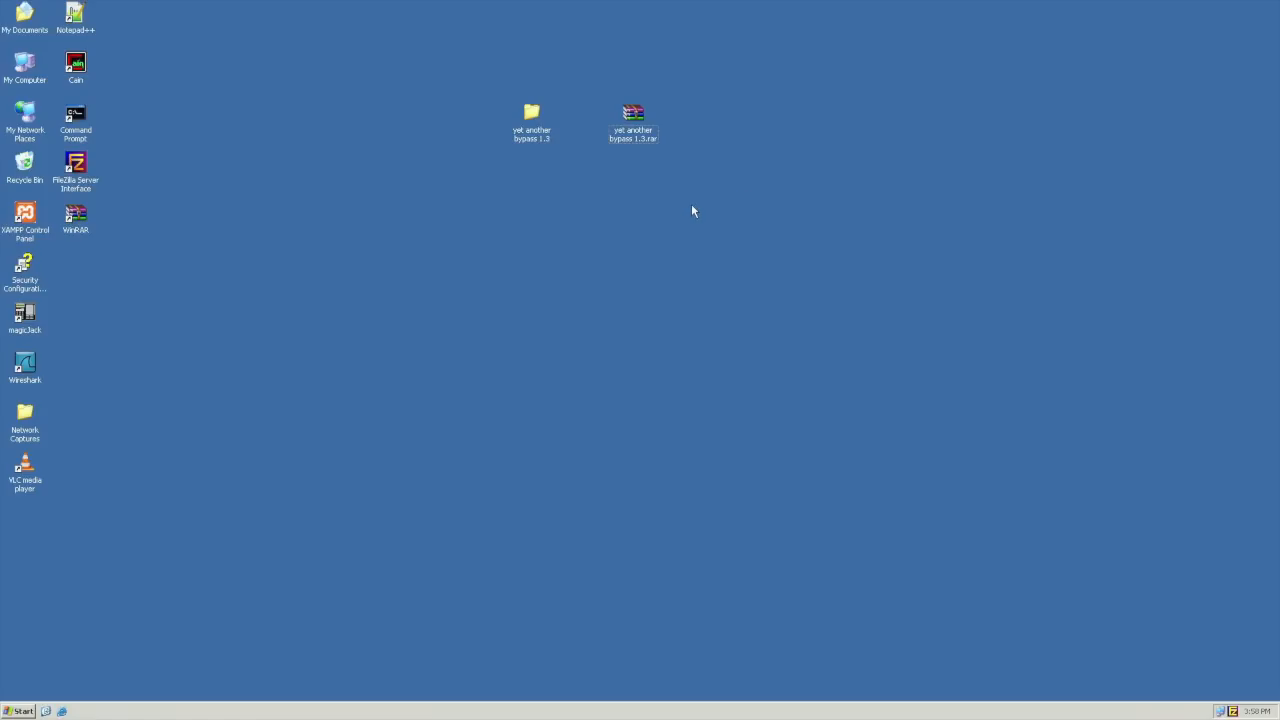
mouse_move(718, 209)
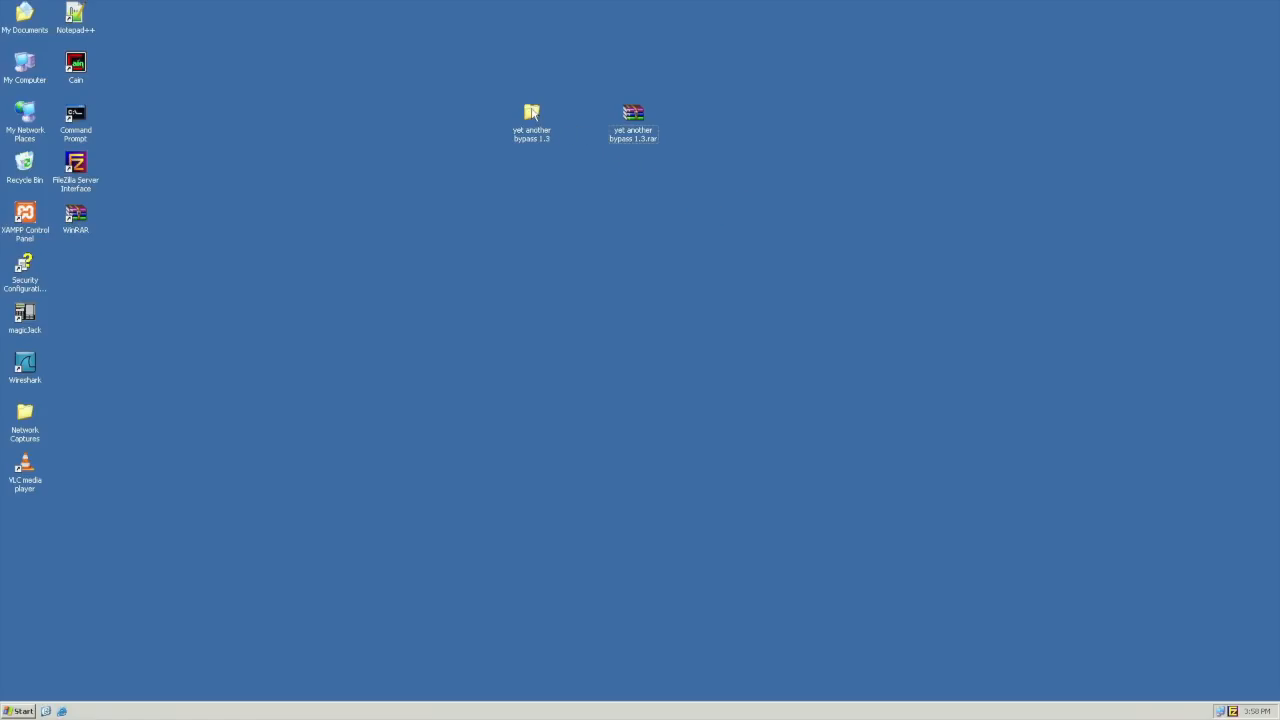
double_click(531, 113)
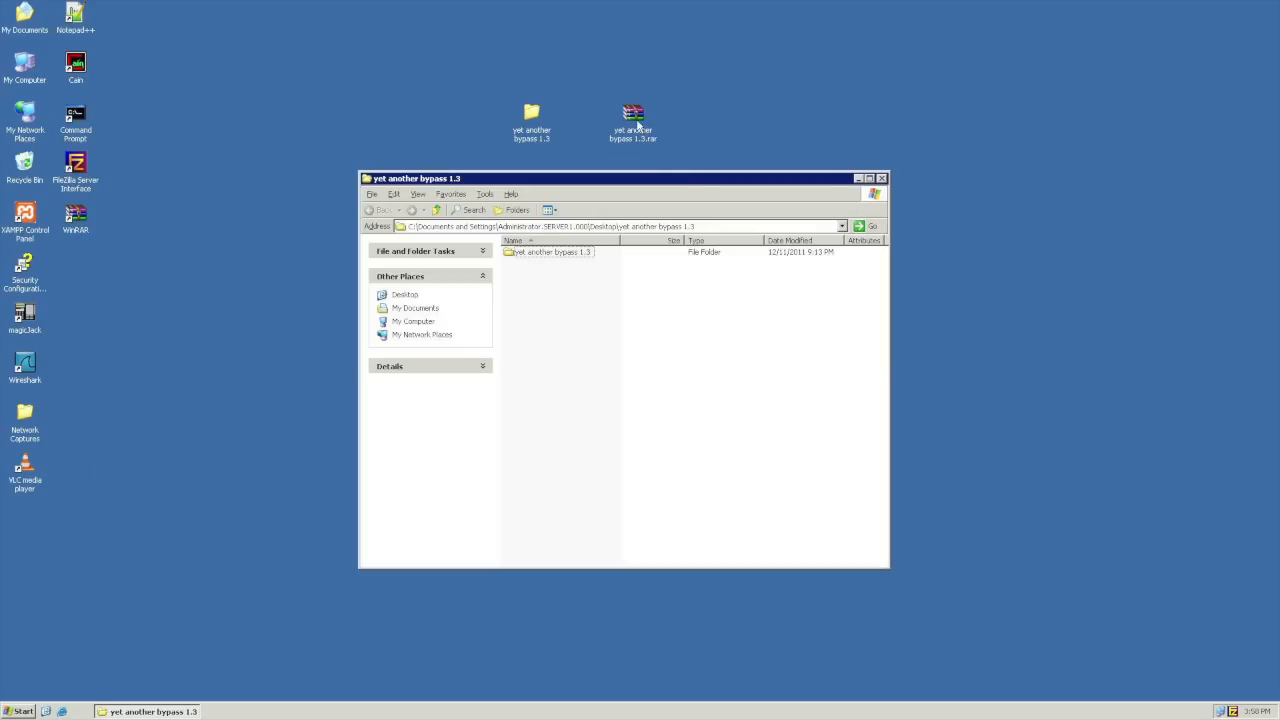
Open the inner 'yet another bypass 1.3' folder and point out YABStart.bat and YABKill.bat
double_click(548, 251)
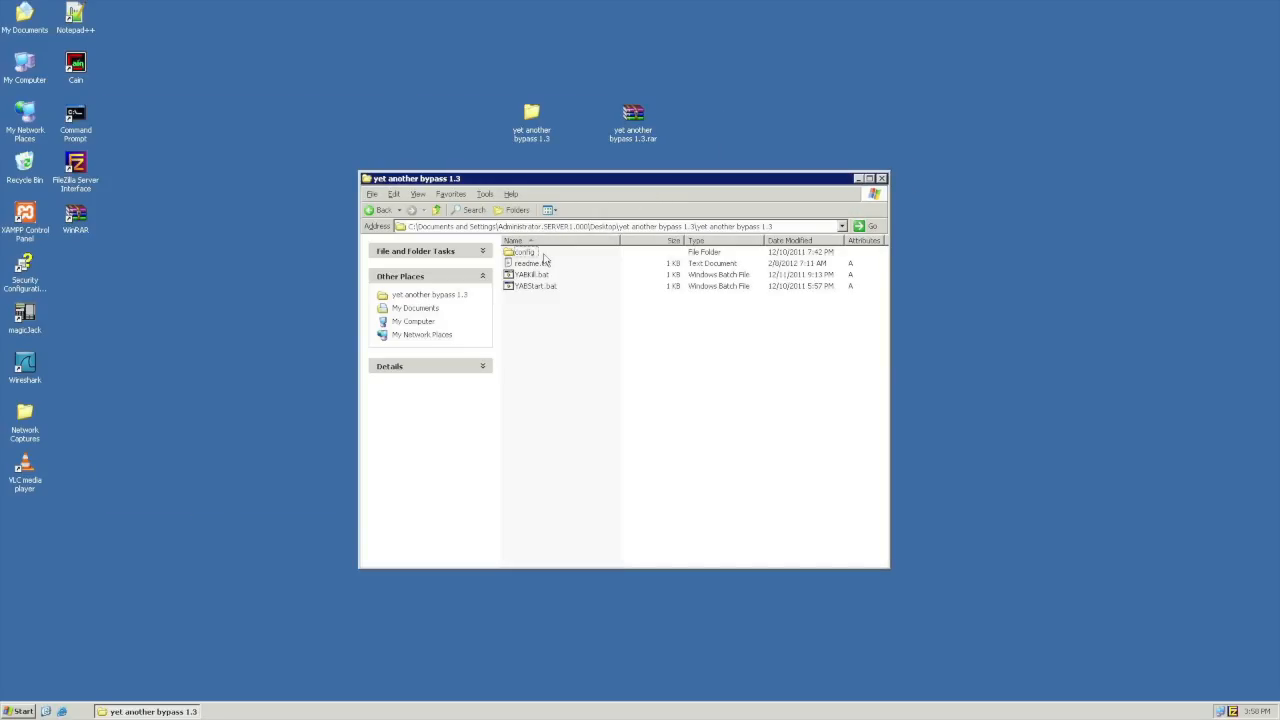
mouse_move(520, 252)
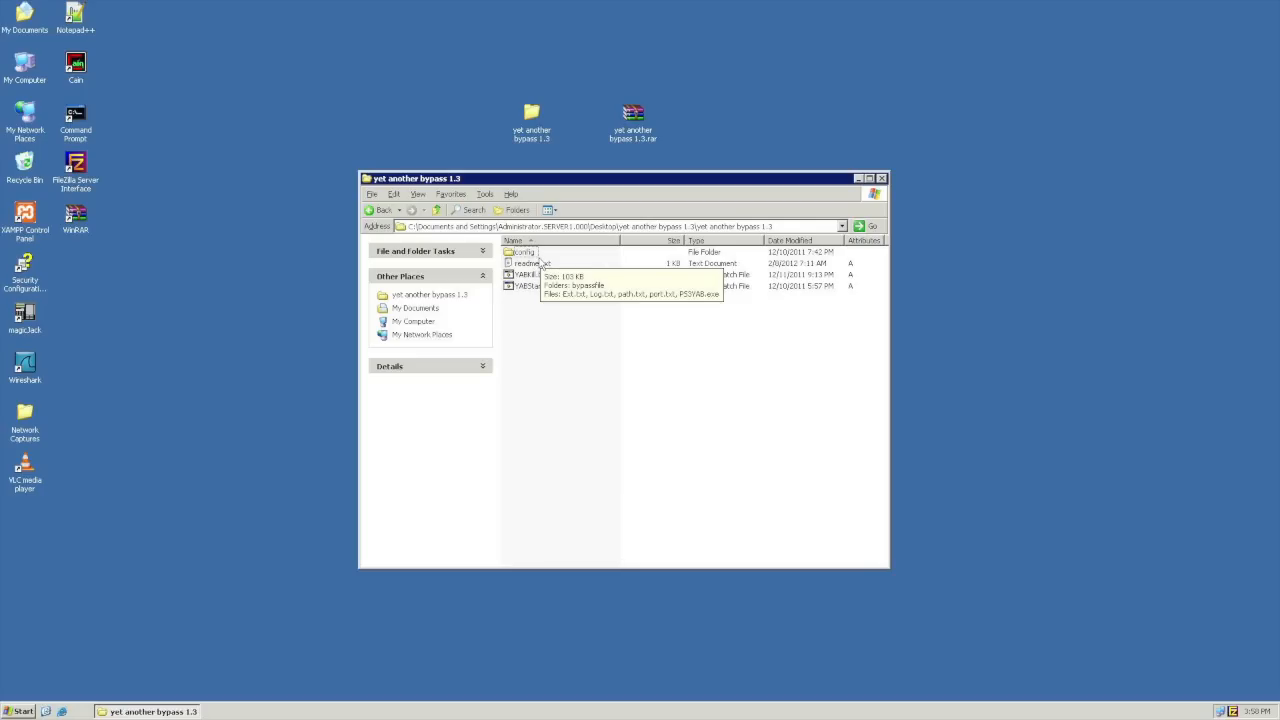
left_click(528, 286)
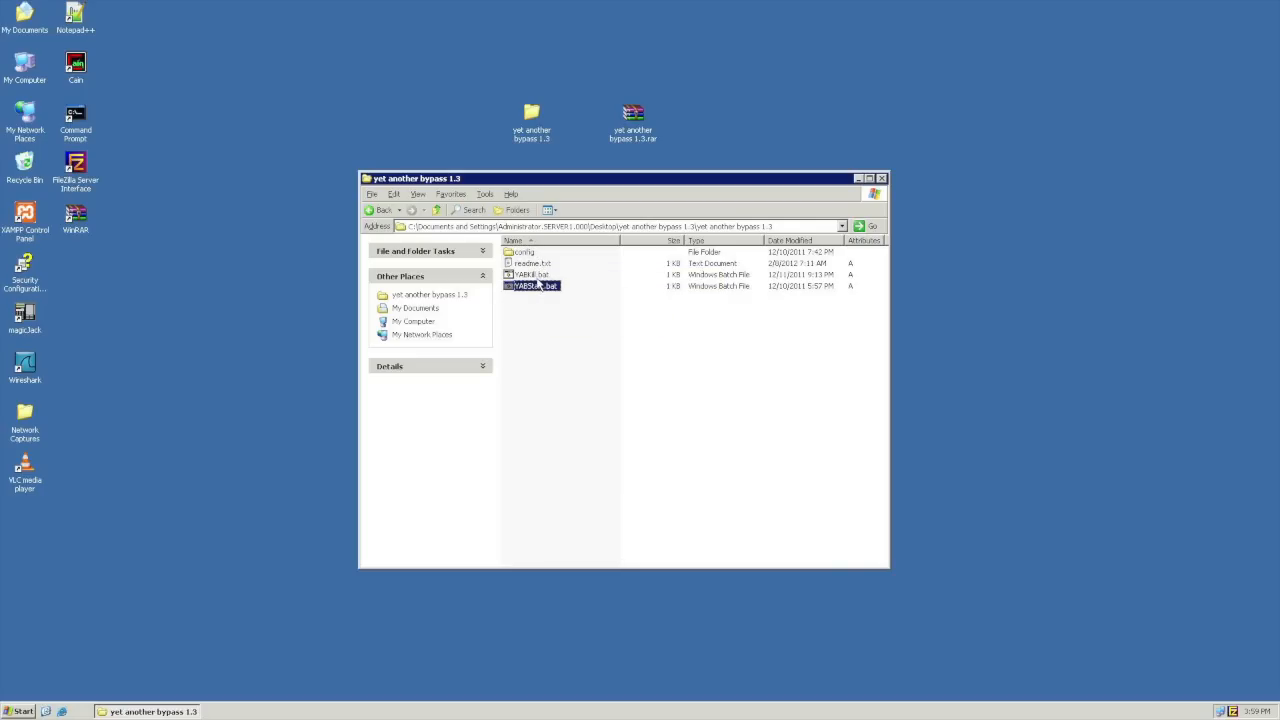
mouse_move(533, 285)
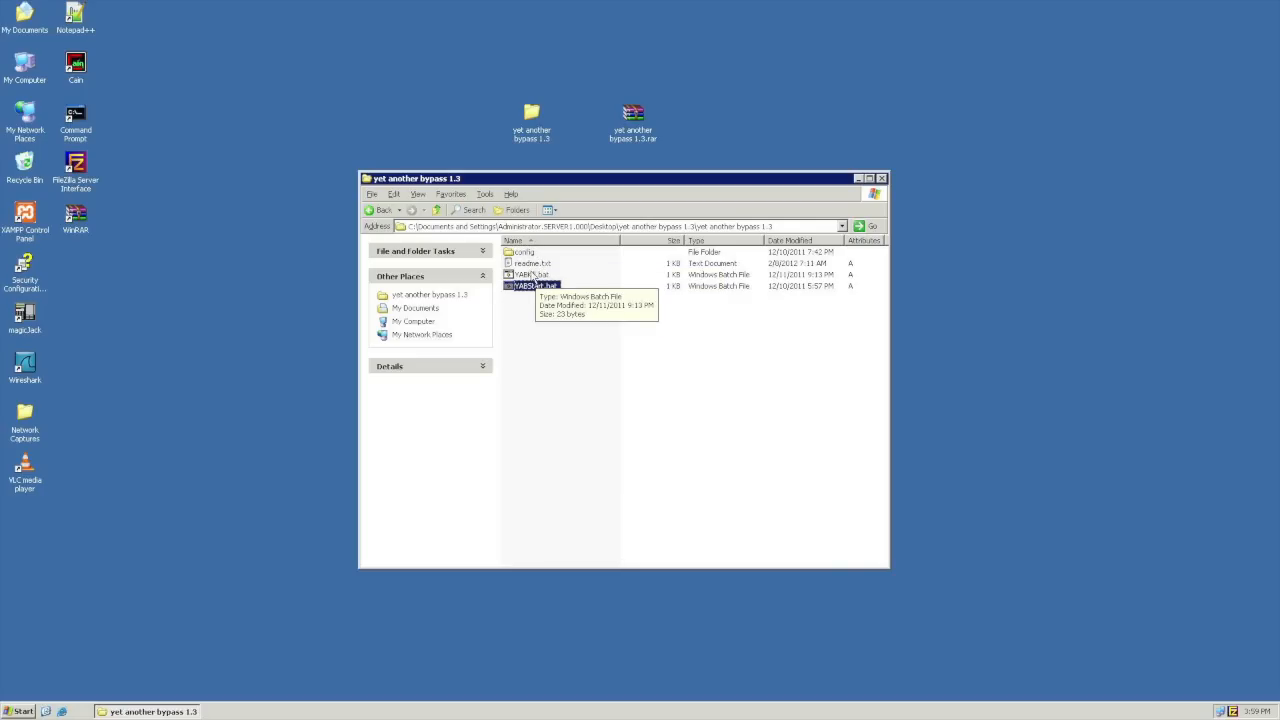
left_click(530, 274)
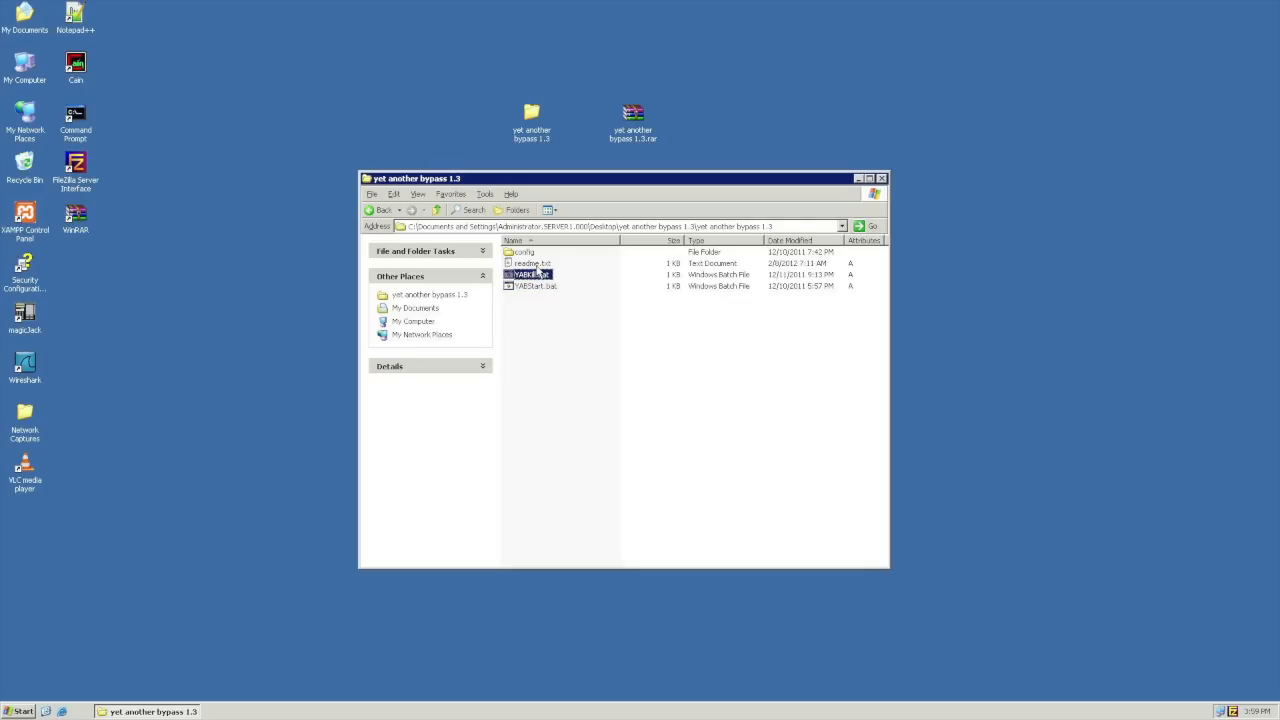
mouse_move(543, 267)
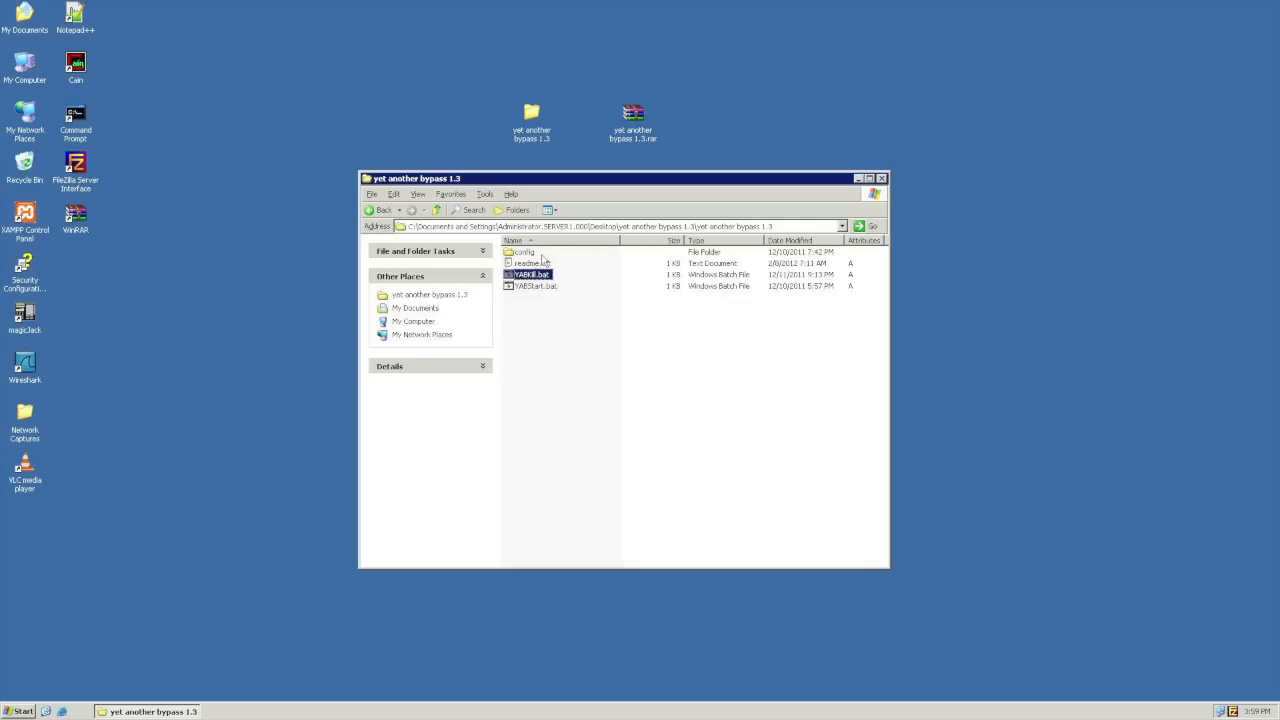
mouse_move(523, 251)
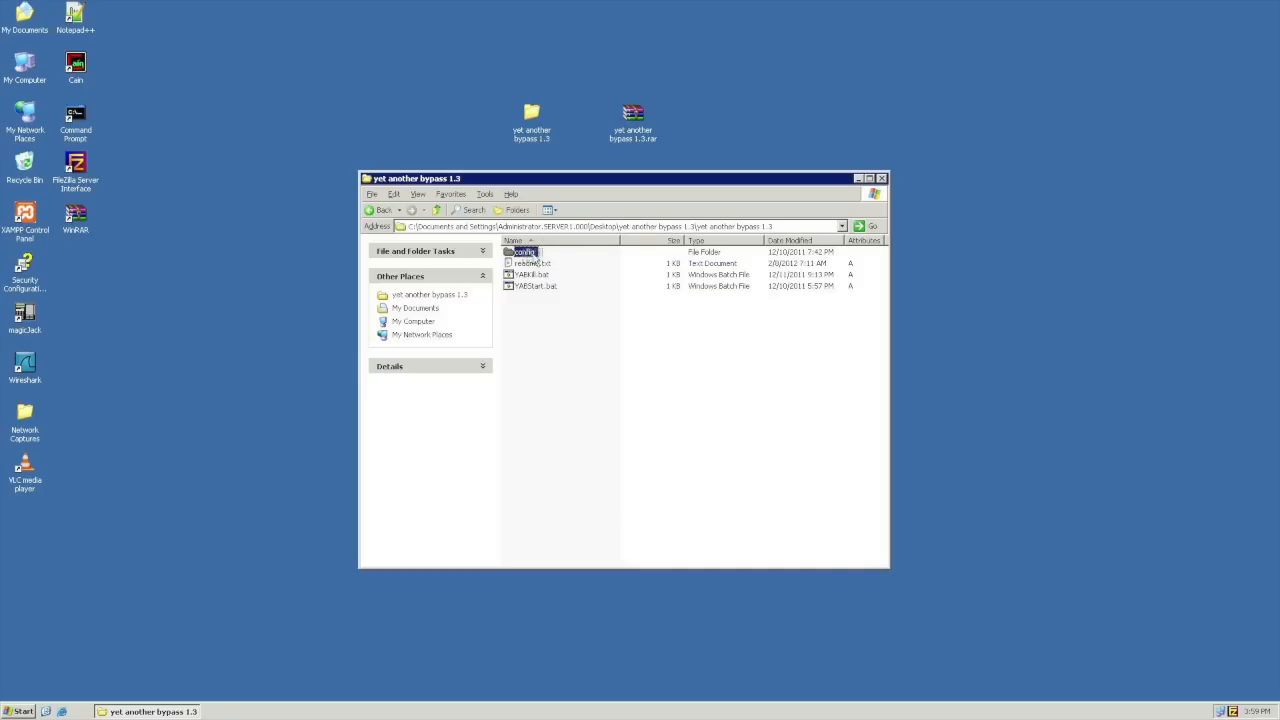
Navigate config > bypassfile > UPDATE > PS3 > LIST and add a new folder named US
double_click(524, 251)
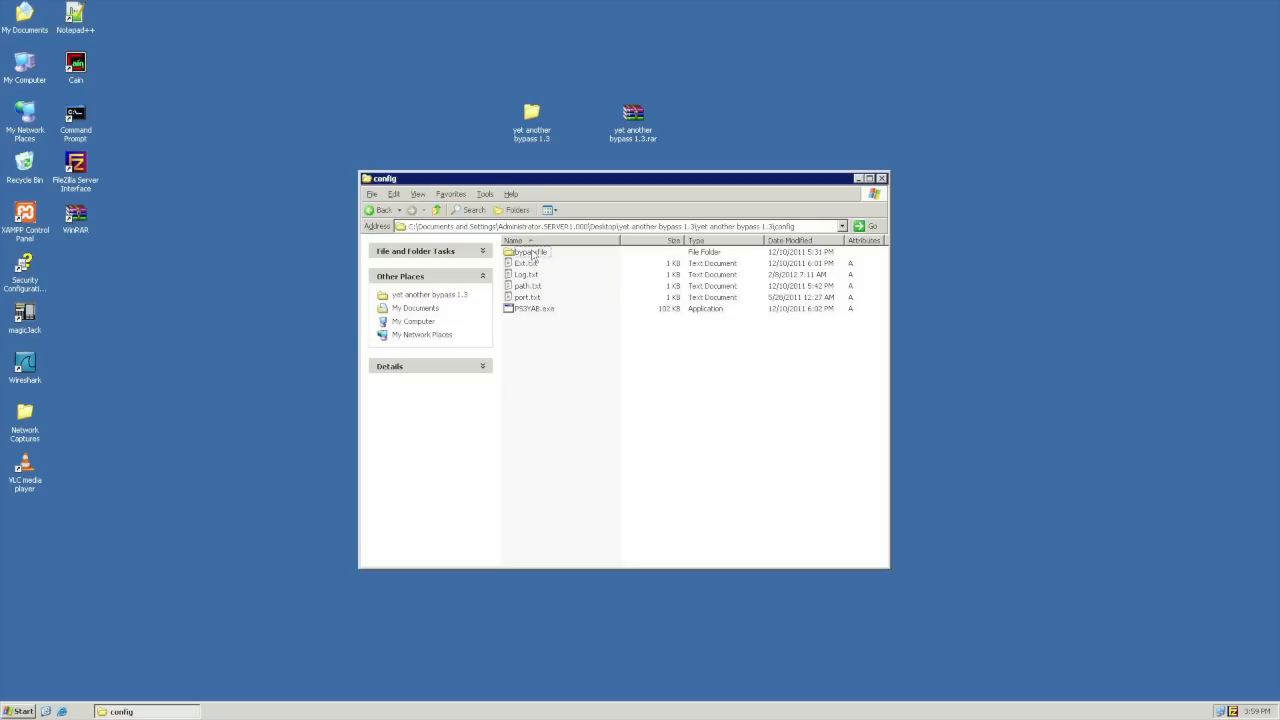
double_click(525, 252)
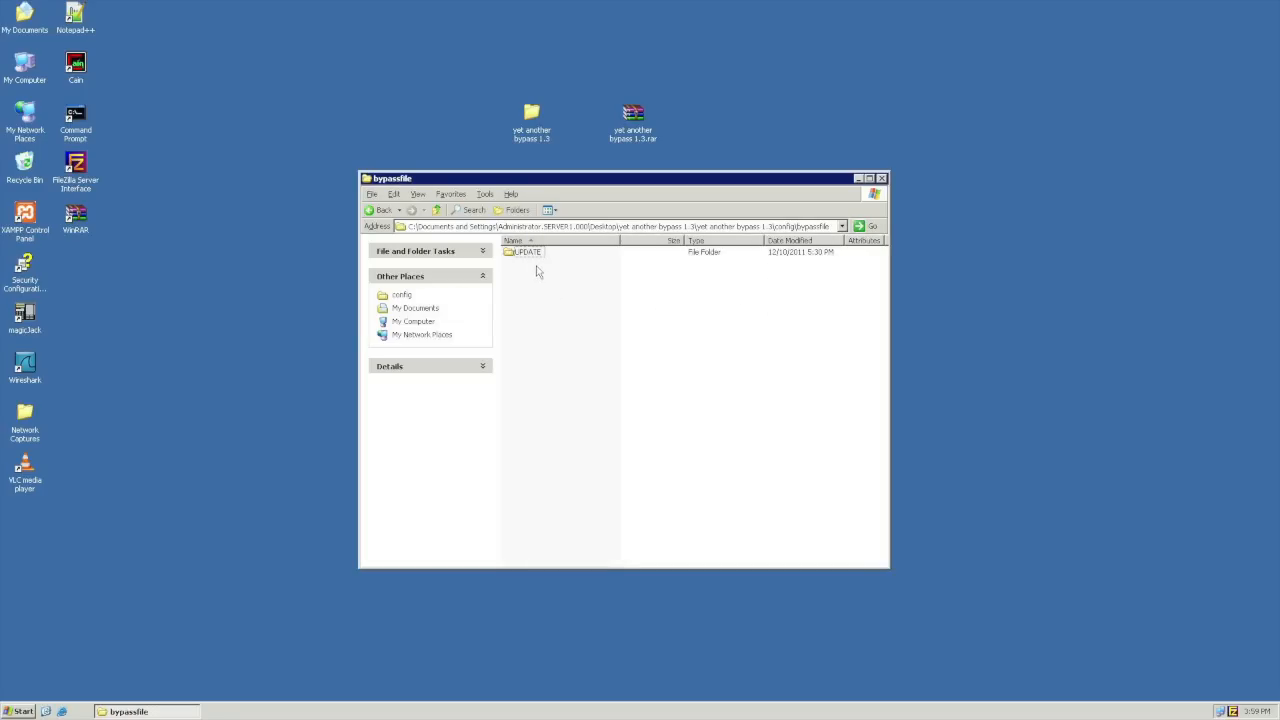
double_click(525, 251)
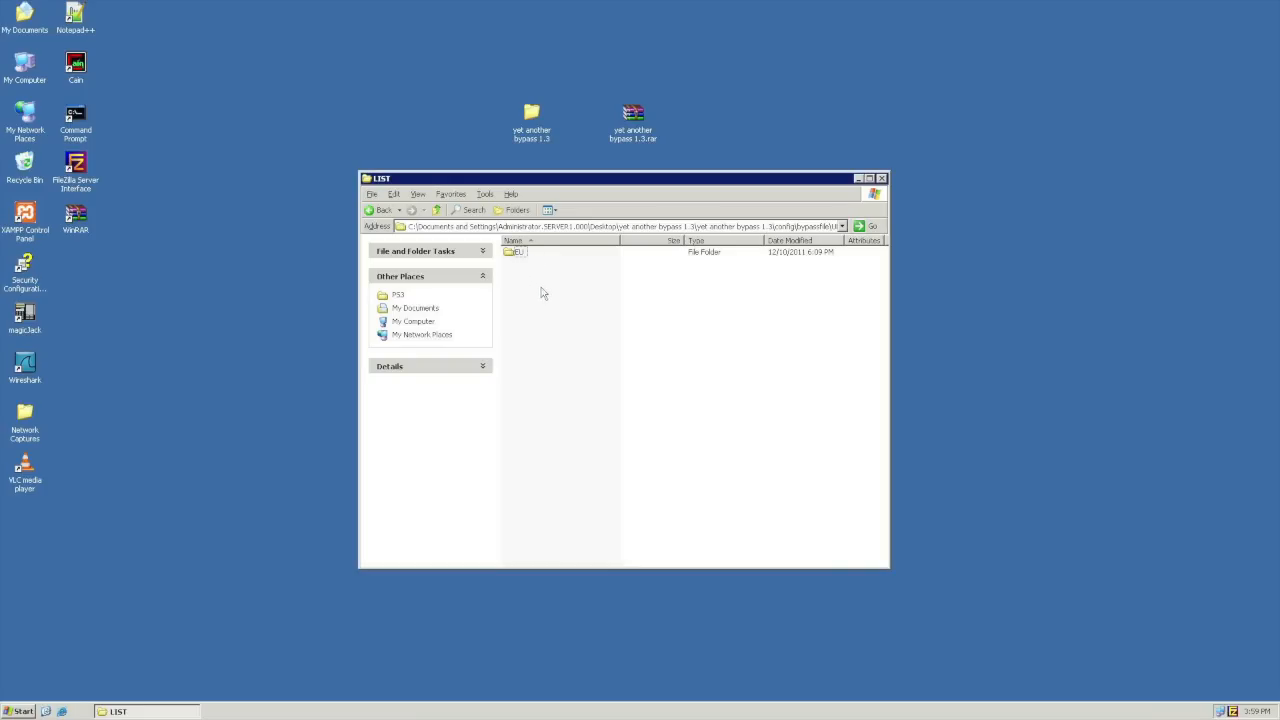
right_click(543, 292)
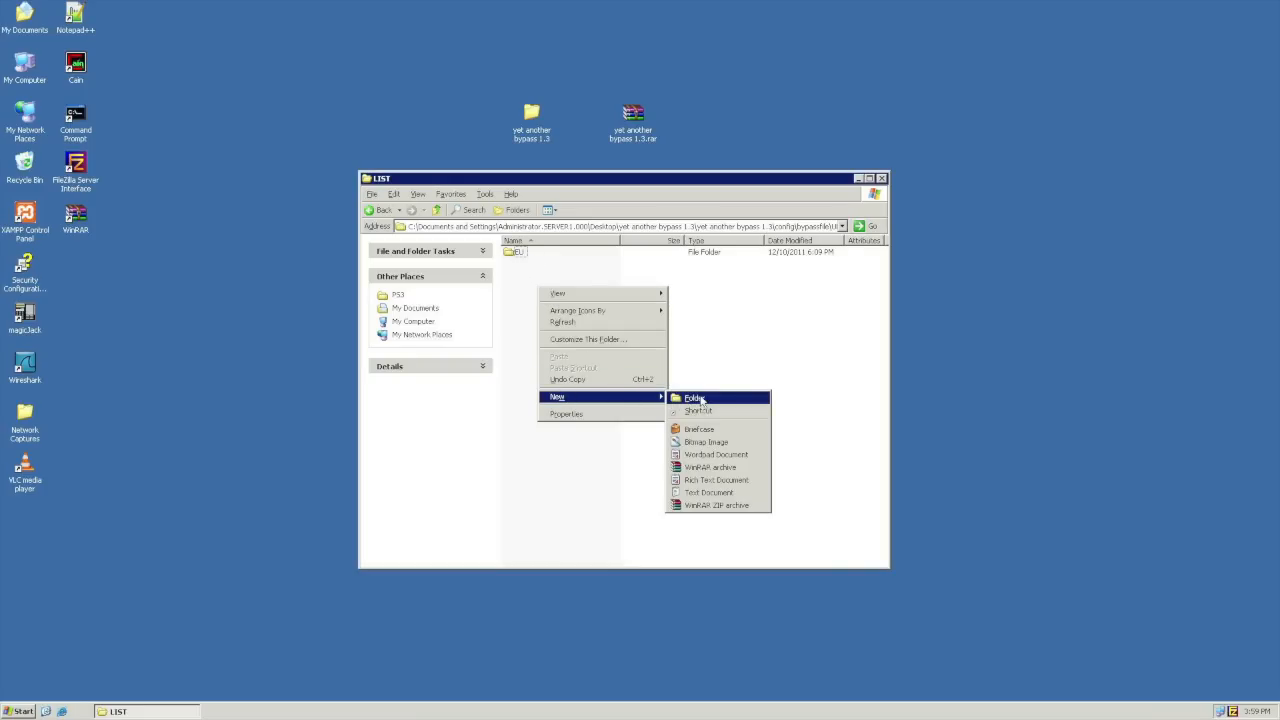
left_click(694, 398)
type("US")
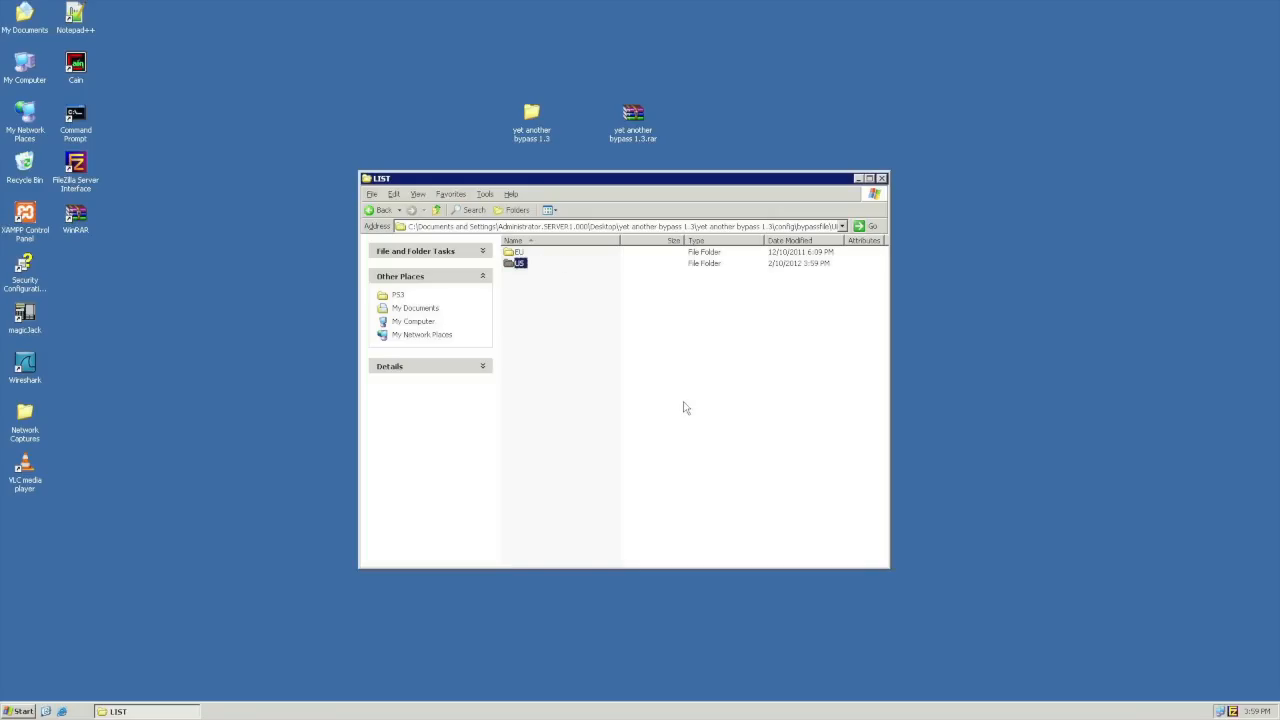
Copy both EU update-list files into US, then open the US ps3-updatelist.txt
double_click(516, 252)
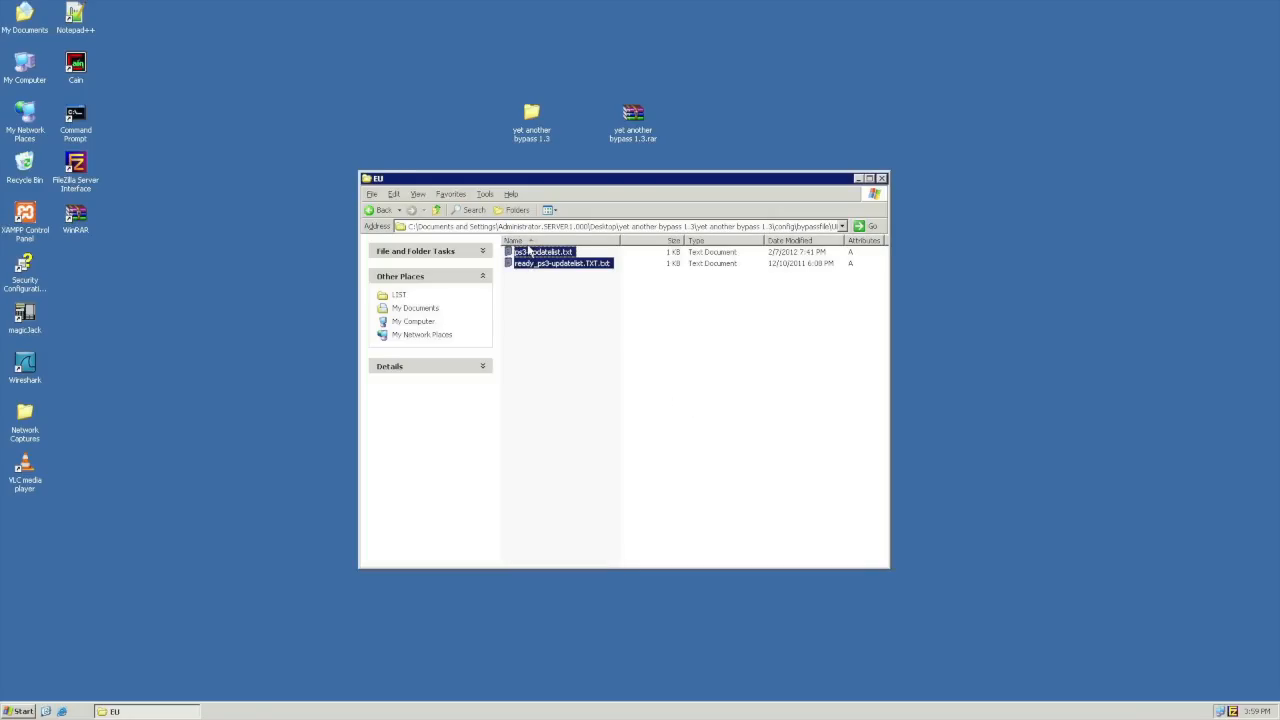
right_click(561, 263)
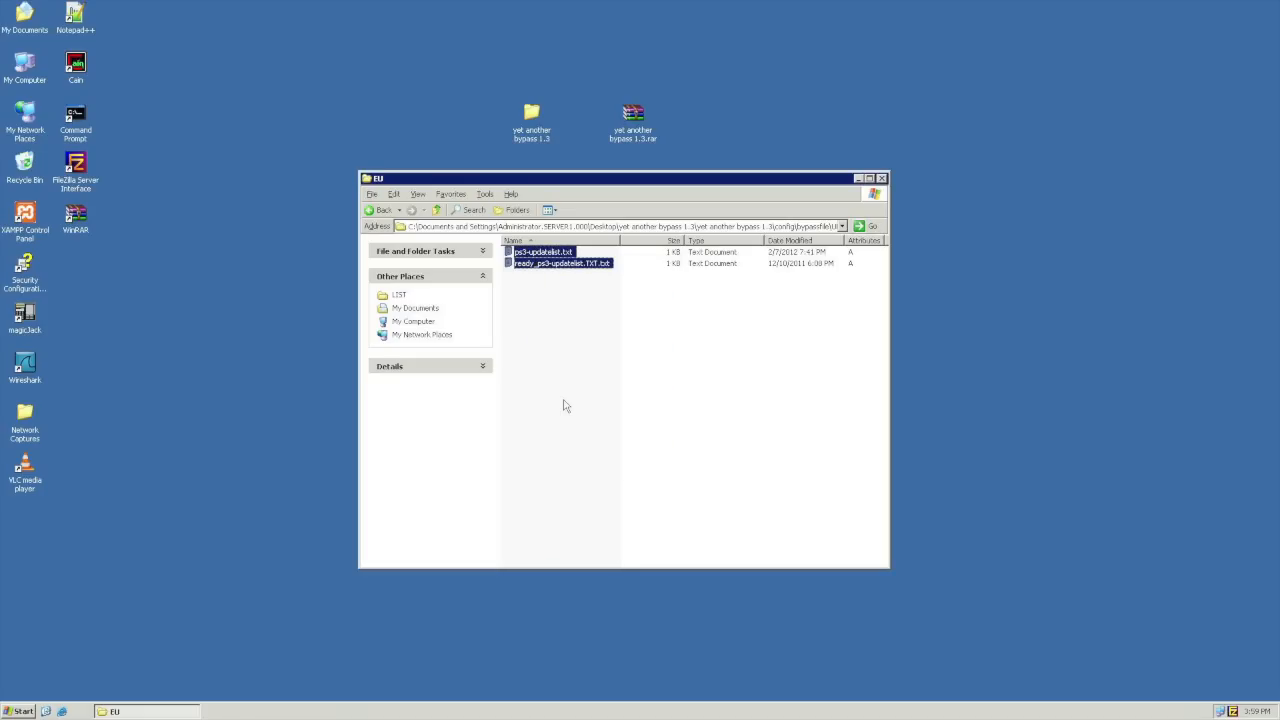
right_click(560, 263)
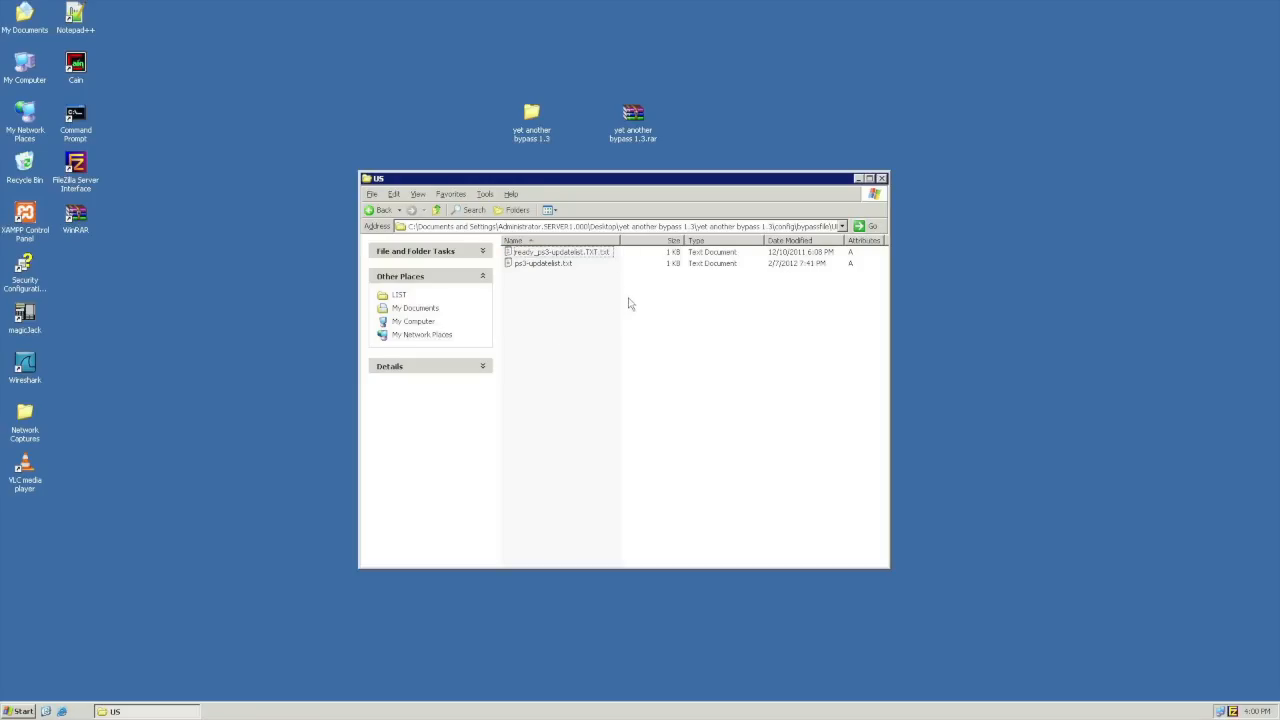
mouse_move(542, 263)
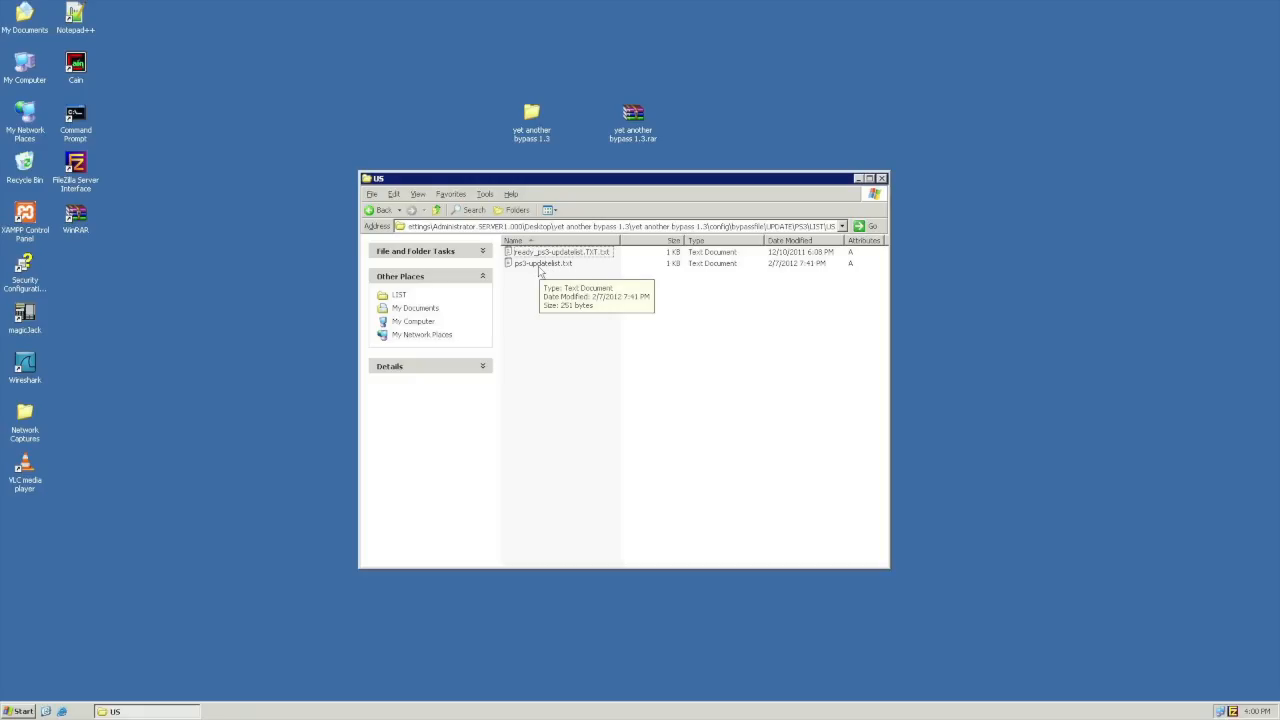
left_click(542, 263)
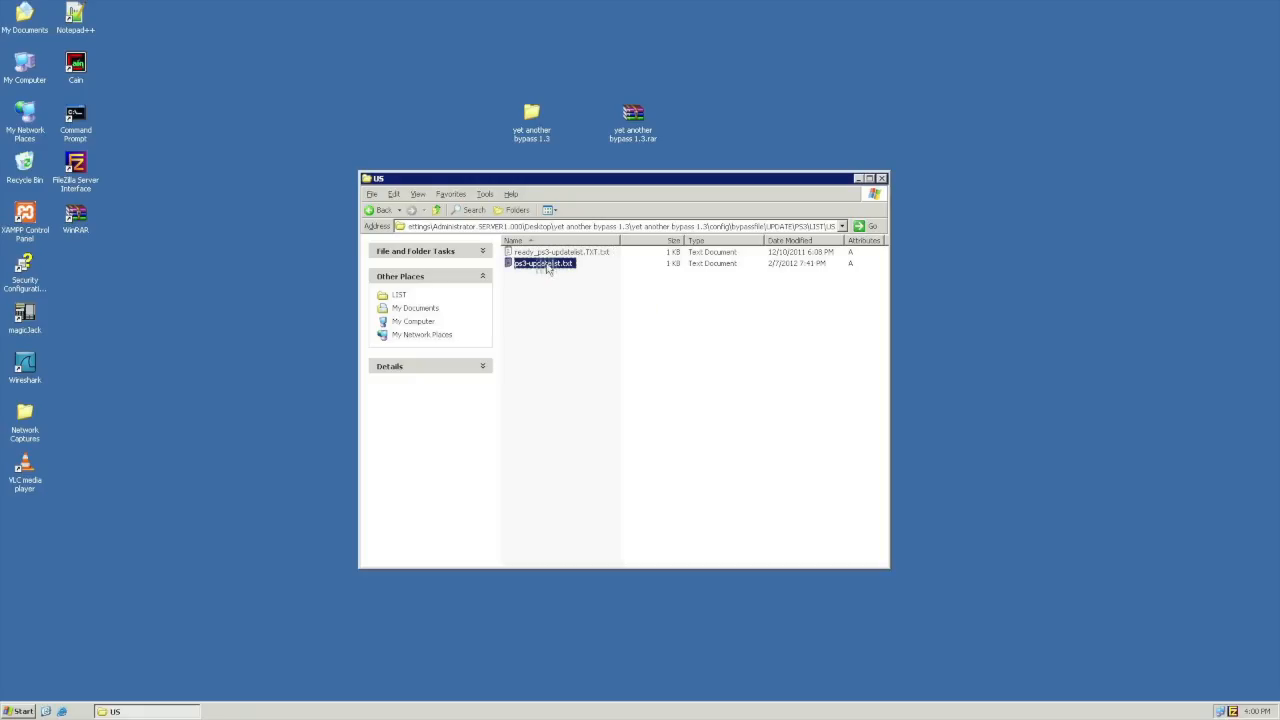
double_click(543, 262)
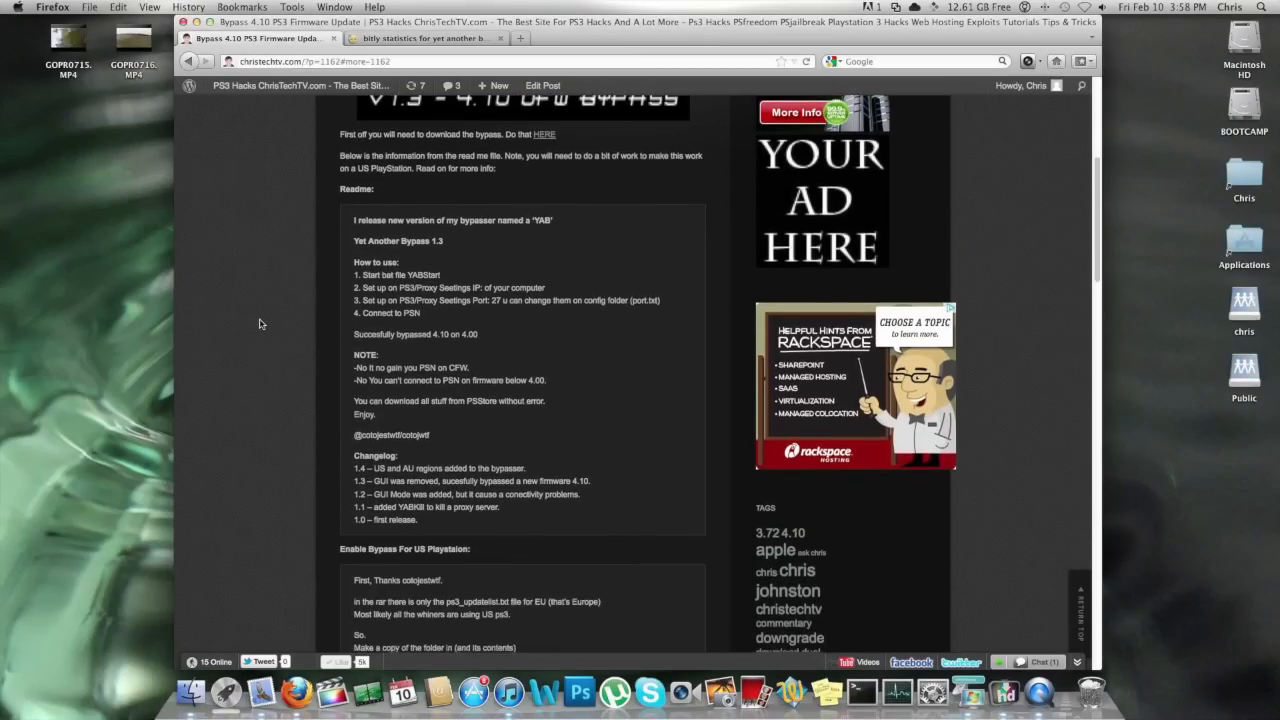
Highlight and copy the US update-list lines from the ChrisTechTV bypass article
scroll("down", 3)
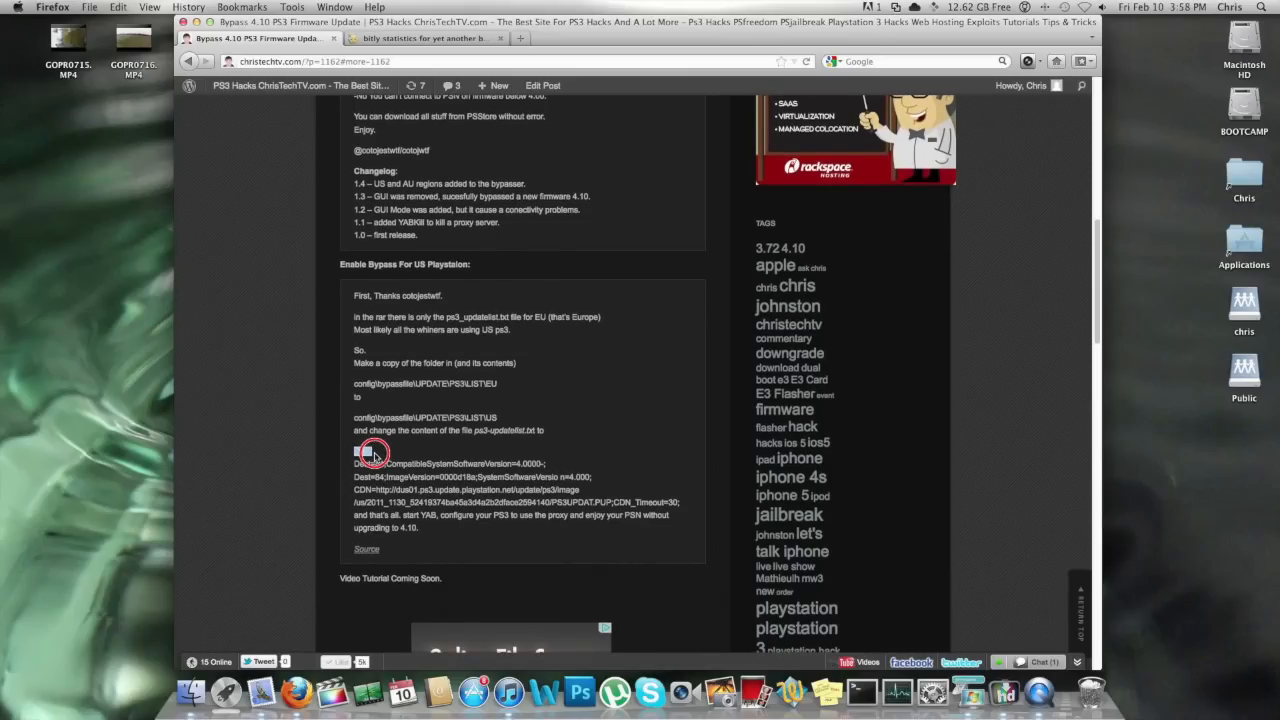
left_click_drag(362, 451, 565, 513)
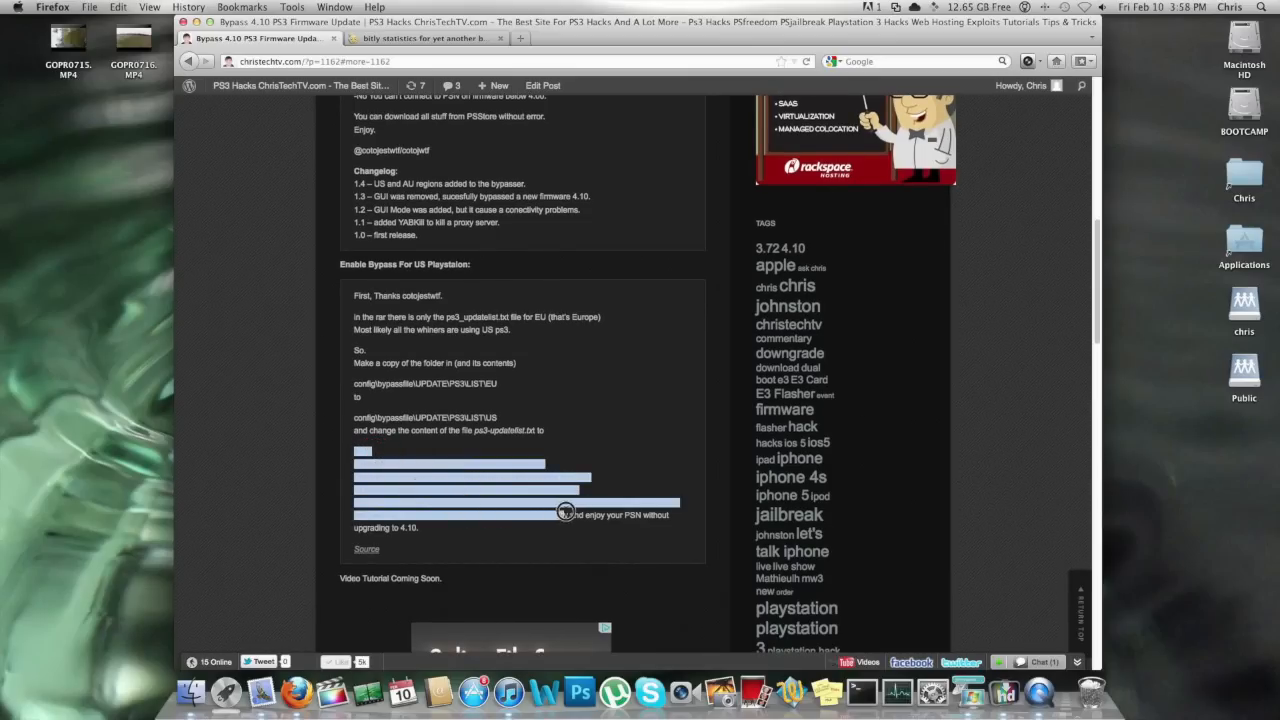
scroll("down", 3)
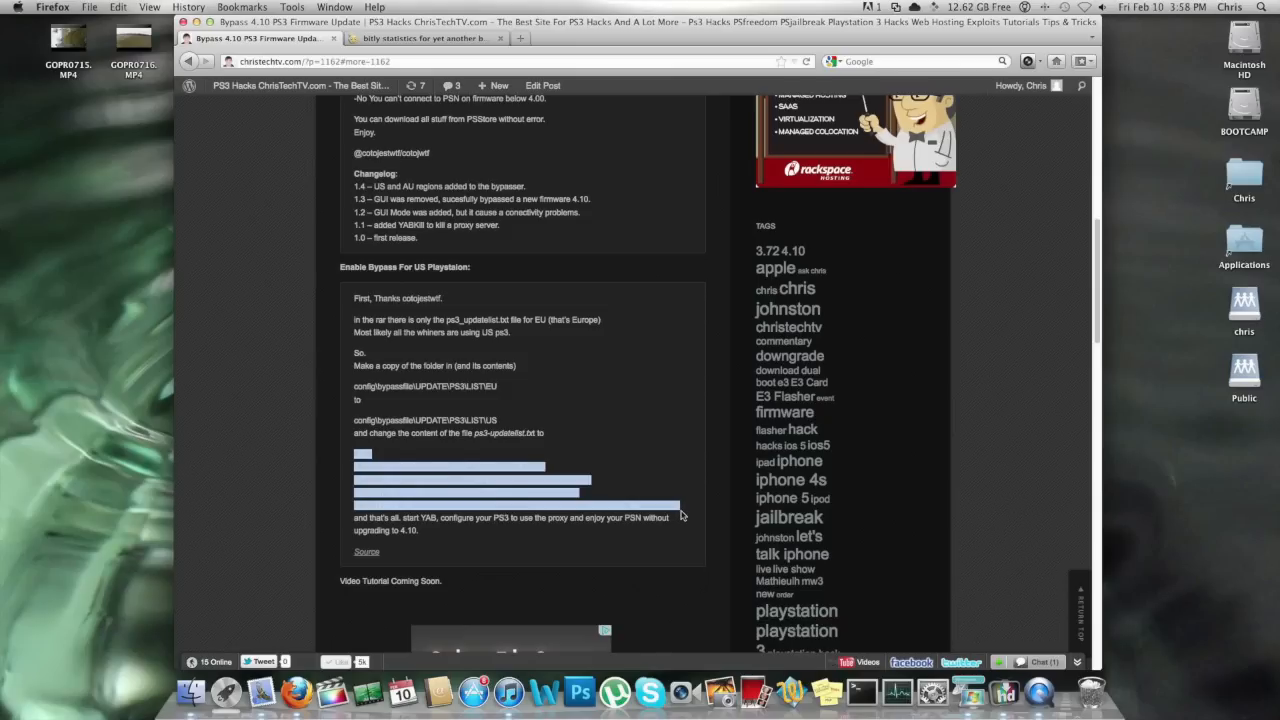
right_click(515, 505)
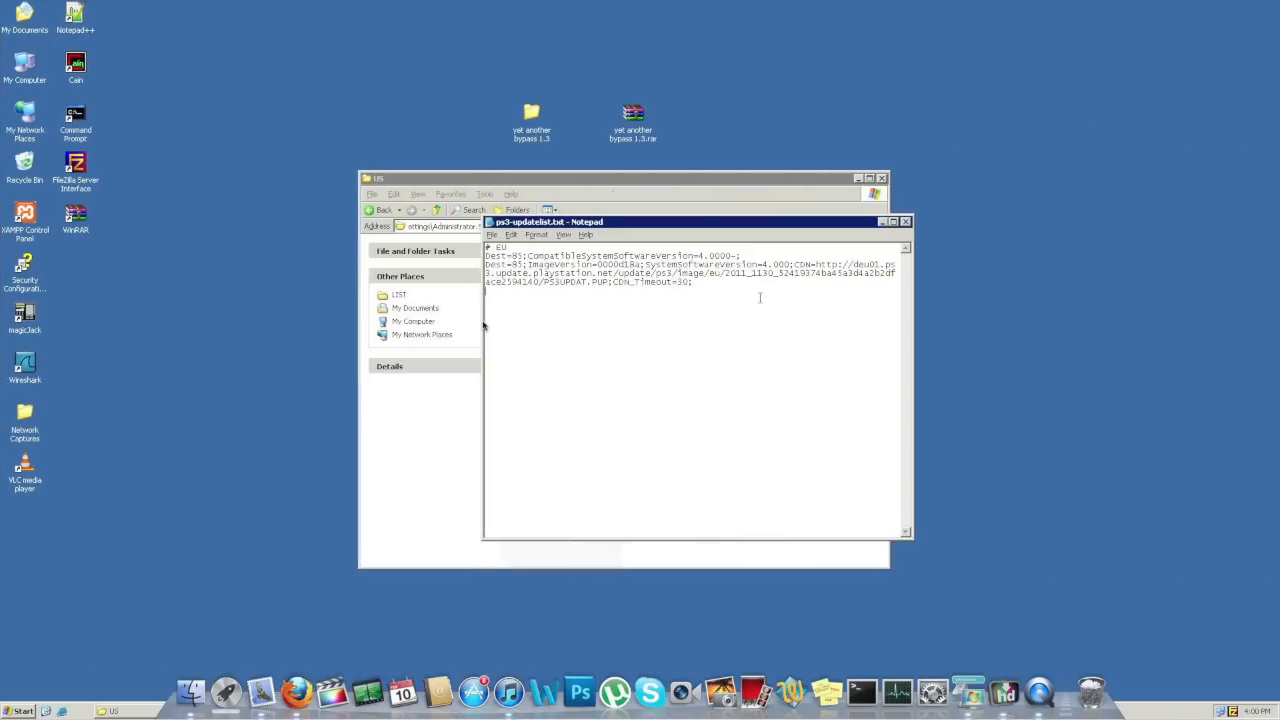
Replace the EU entries in ps3-updatelist.txt with the US lines, then close Notepad
left_click(688, 285)
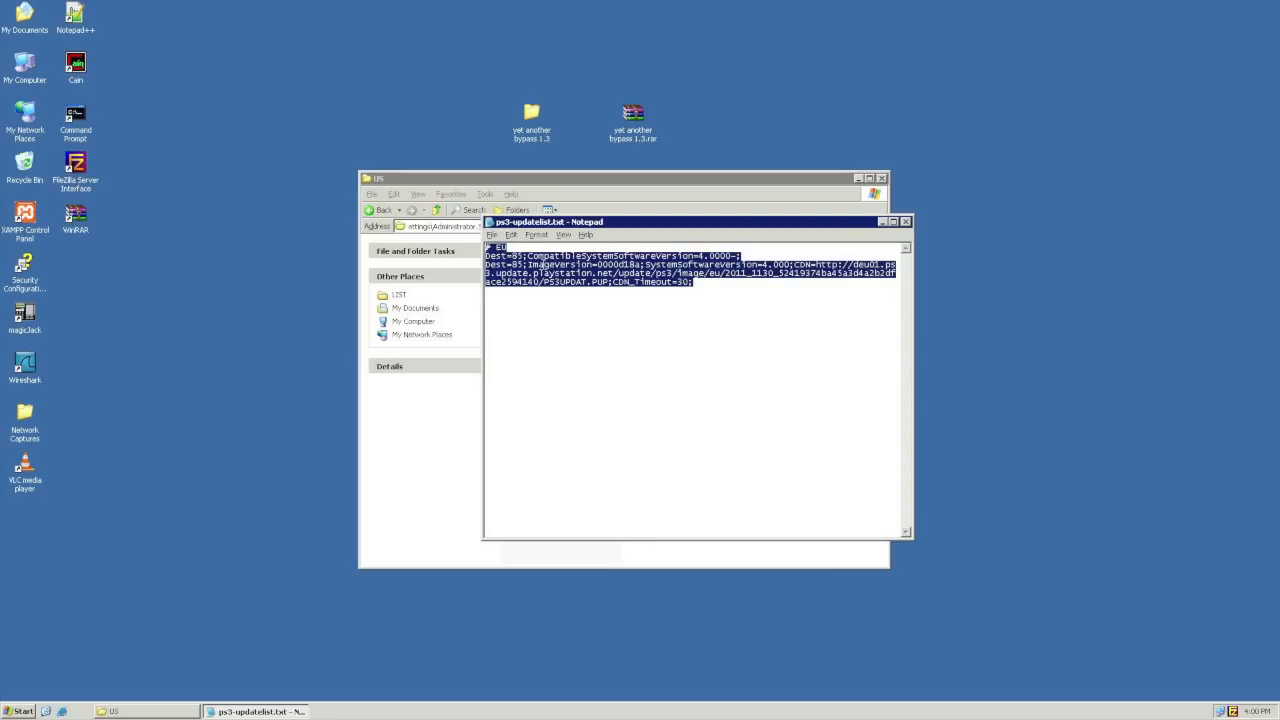
key("Delete")
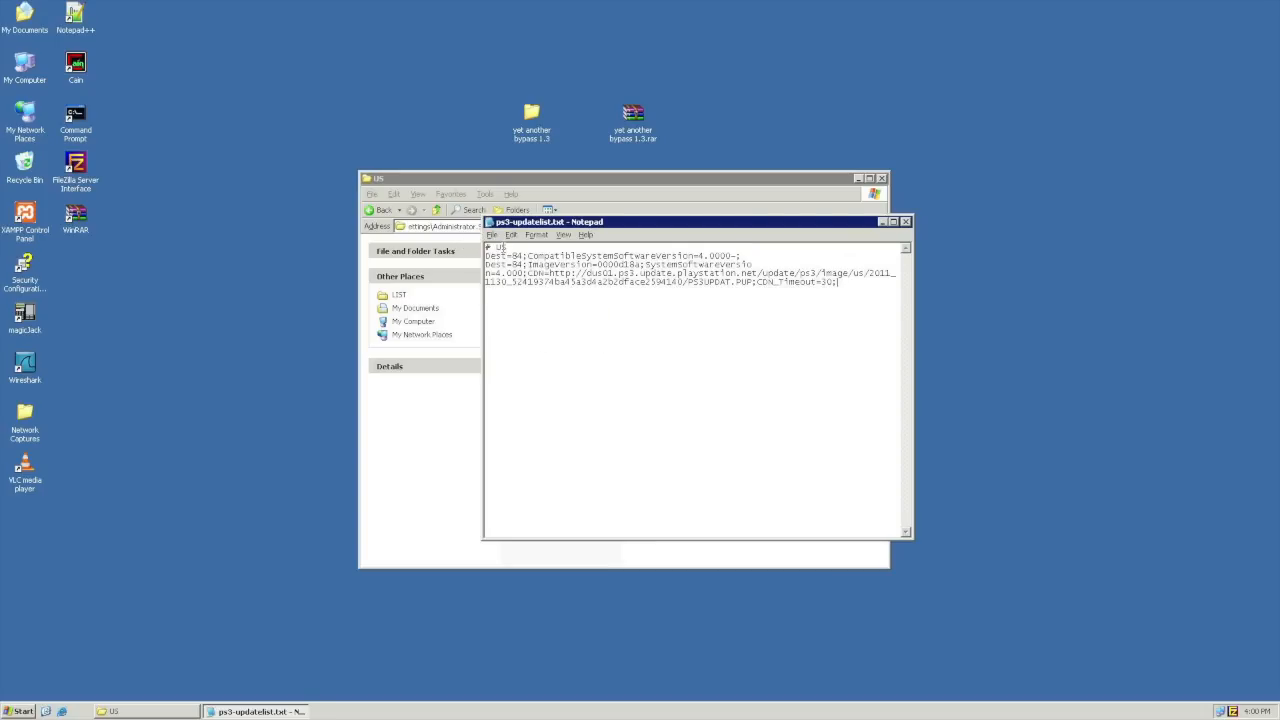
left_click(492, 235)
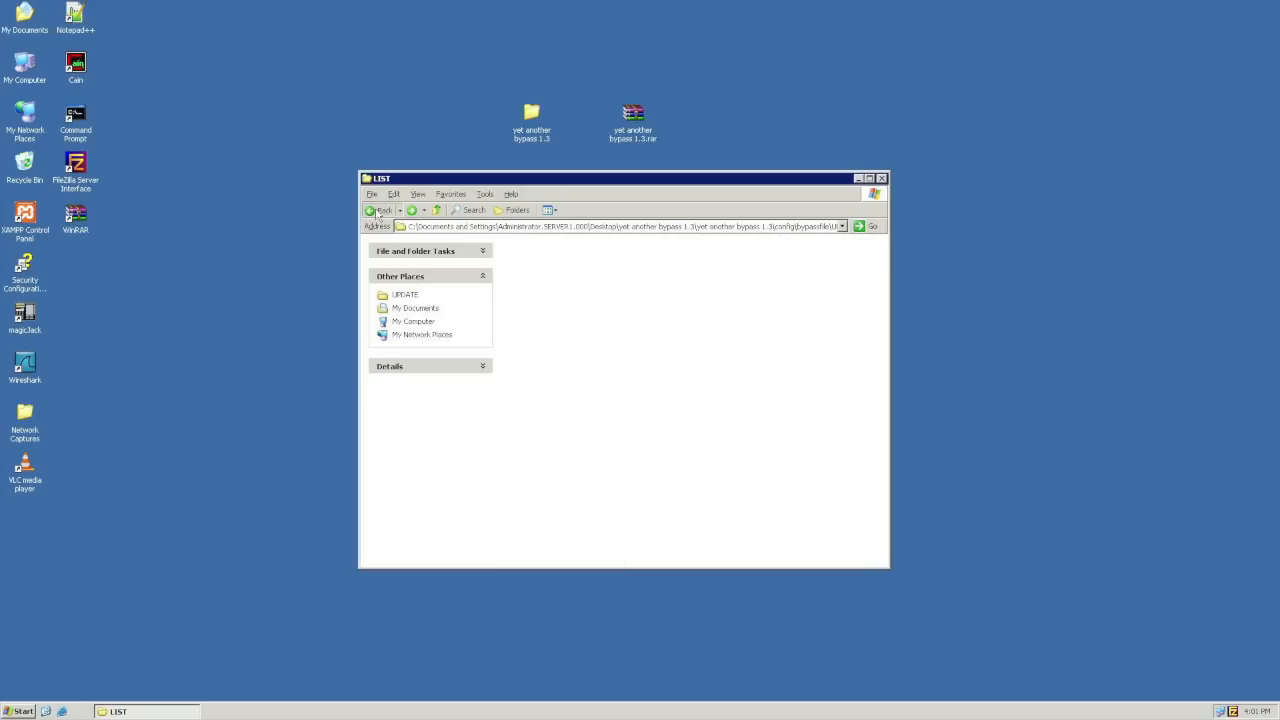
Go up two levels to the 'yet another bypass 1.3' folder and launch YABStart.bat
left_click(381, 210)
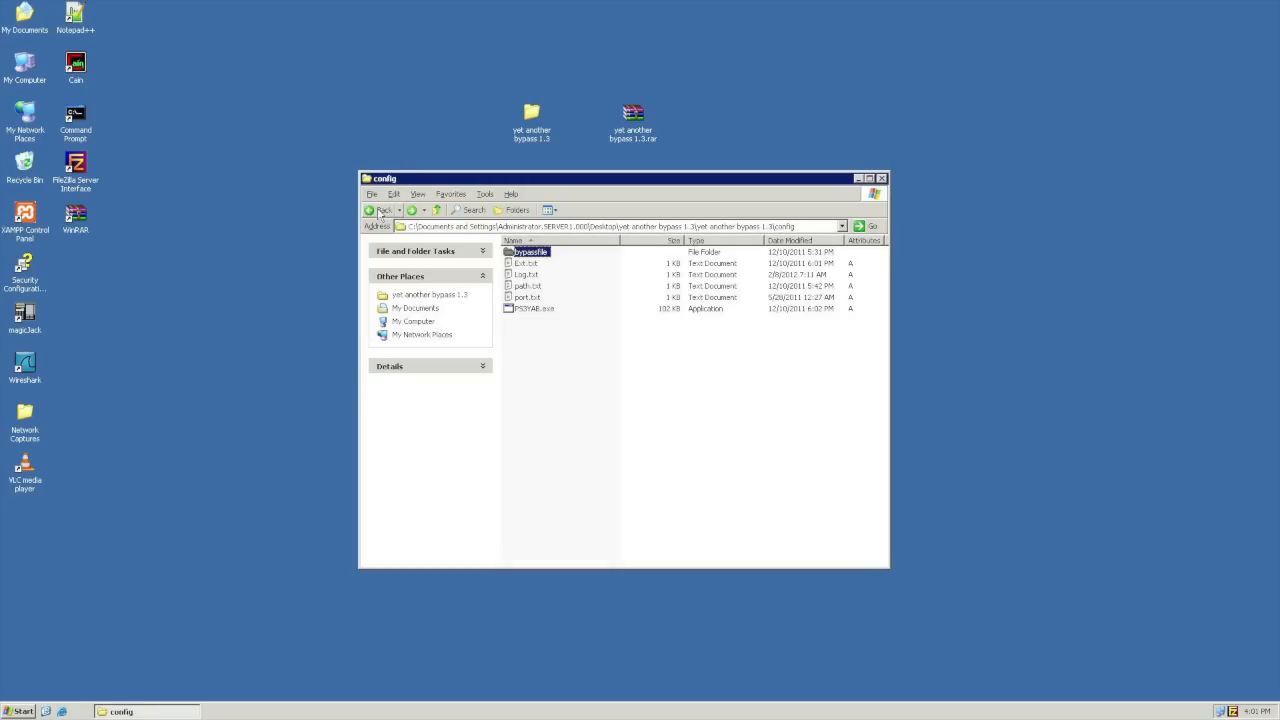
left_click(383, 210)
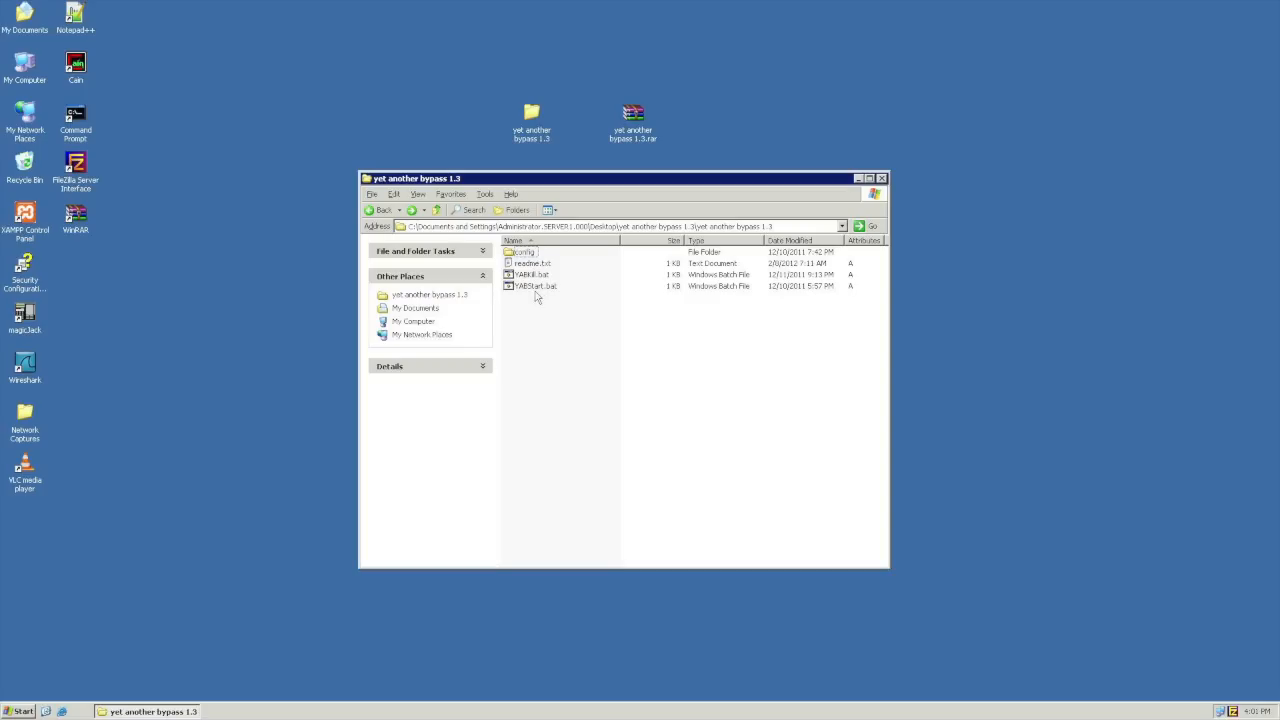
mouse_move(535, 286)
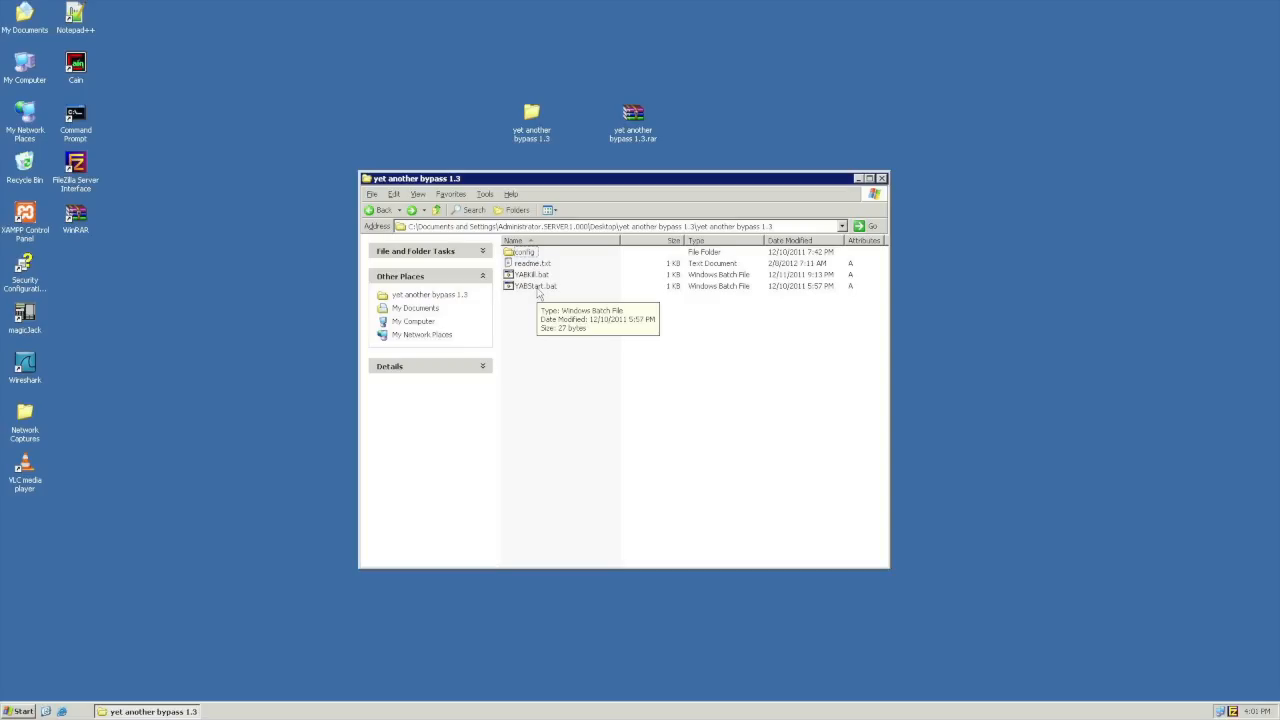
left_click(535, 286)
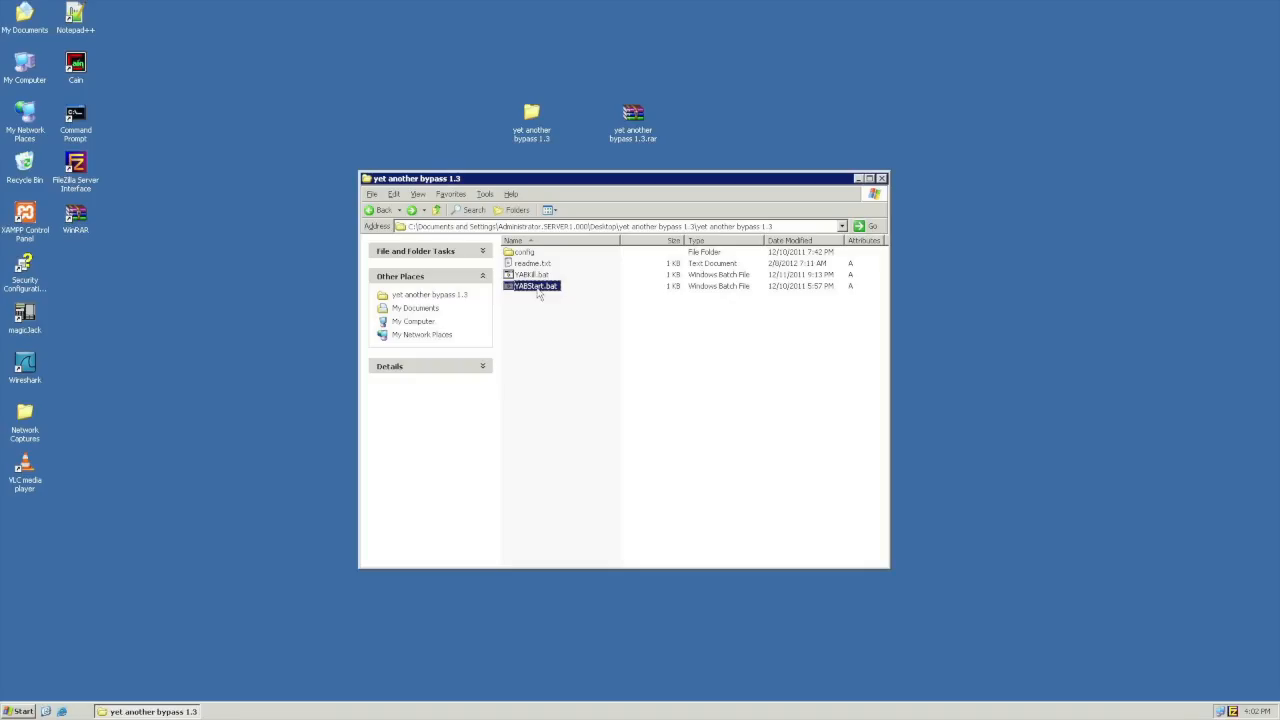
mouse_move(543, 147)
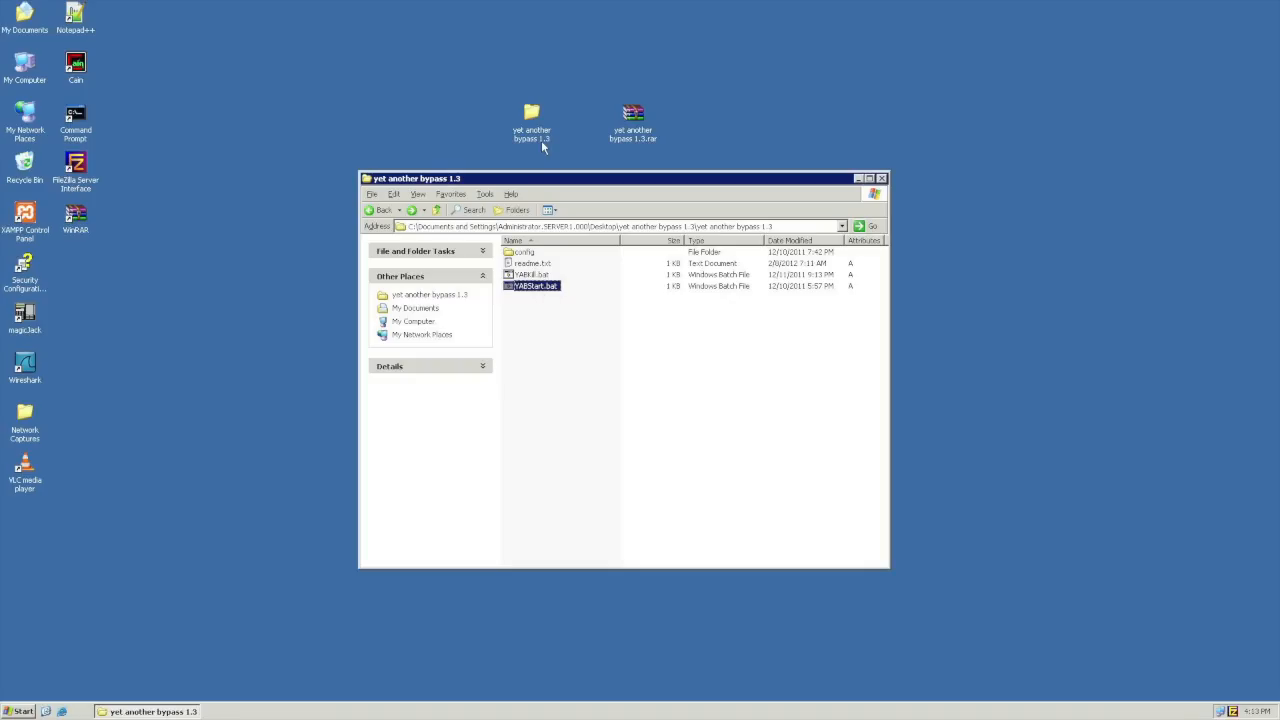
mouse_move(3, 530)
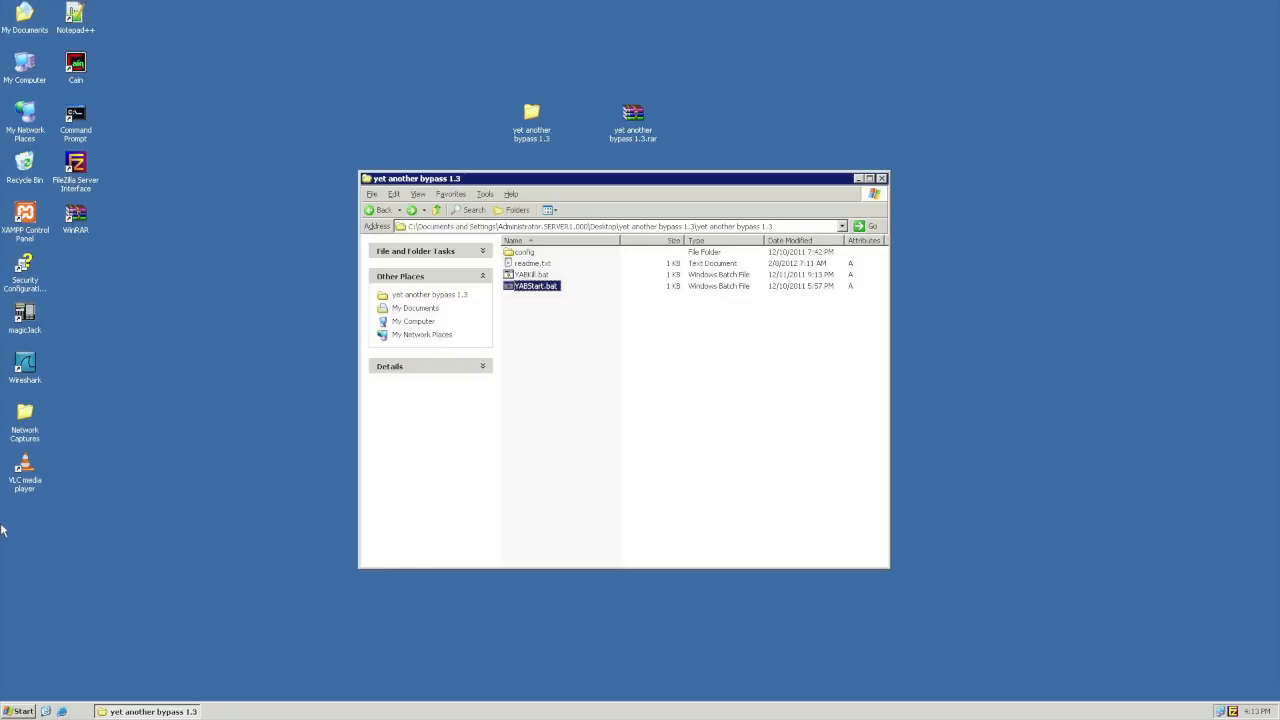
mouse_move(25, 700)
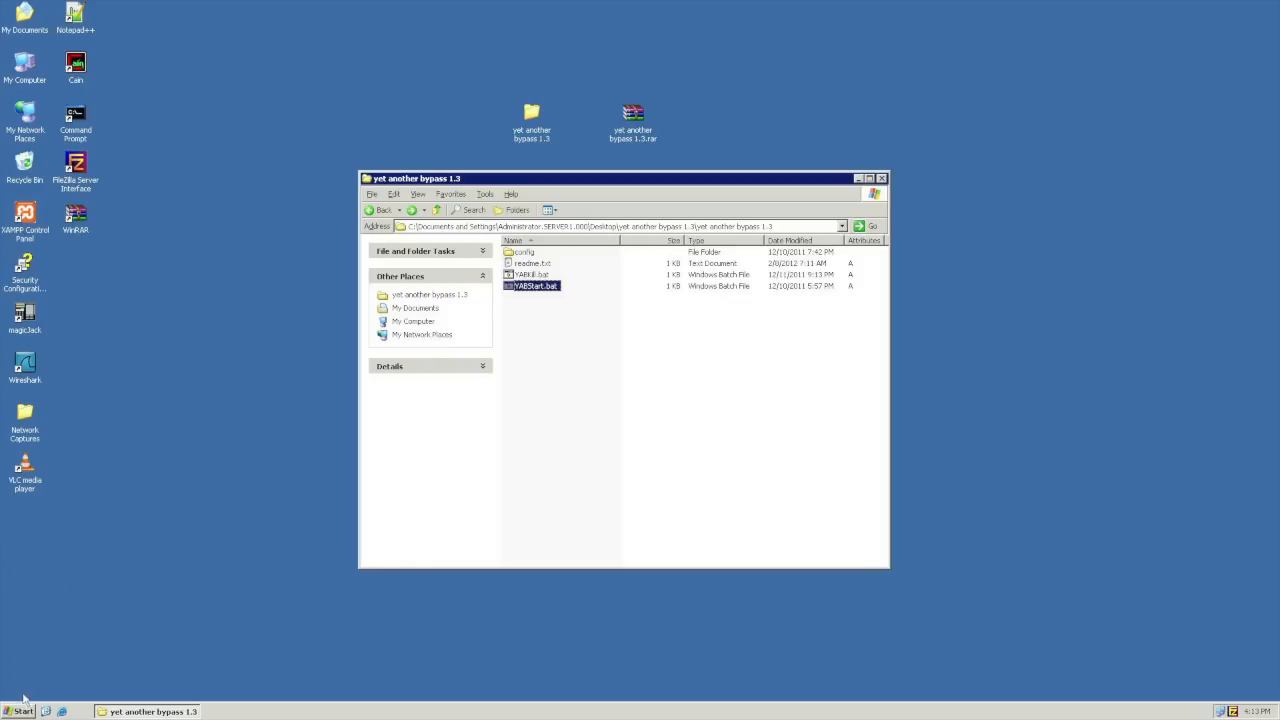
Open Command Prompt via Run and run ipconfig to find the IP 192.168.2.203
key("Win+r")
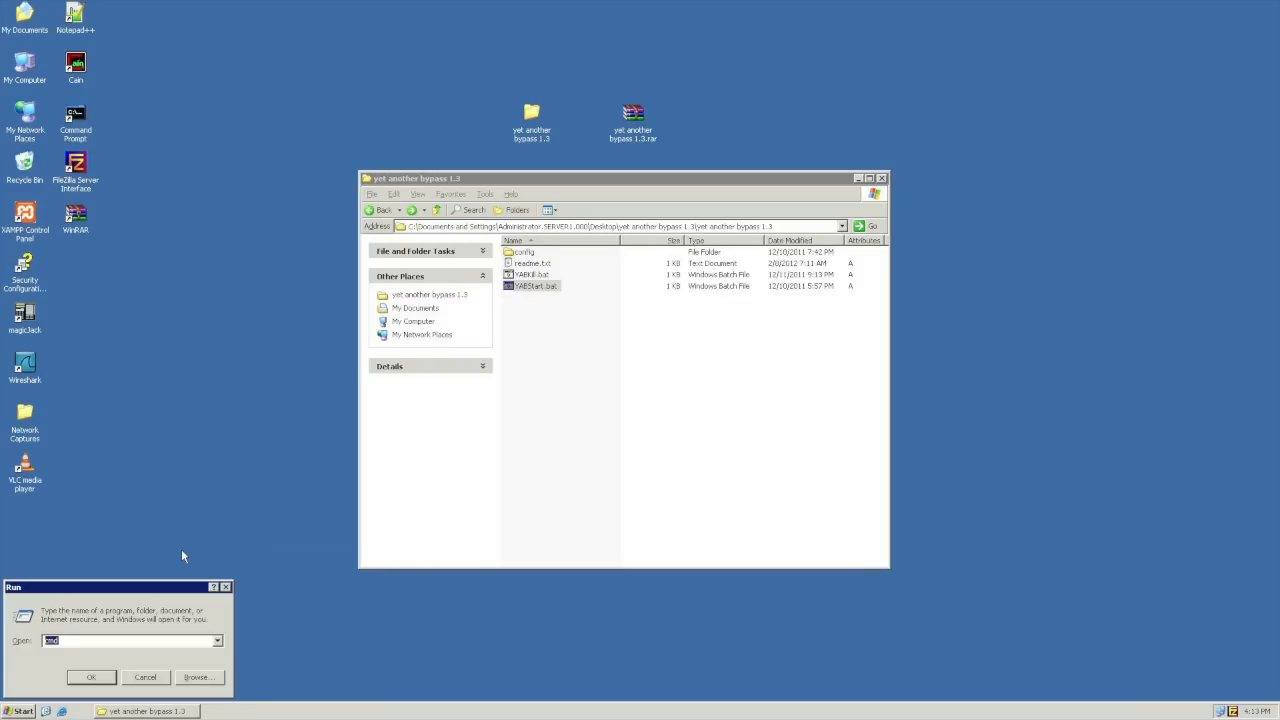
type("cmd")
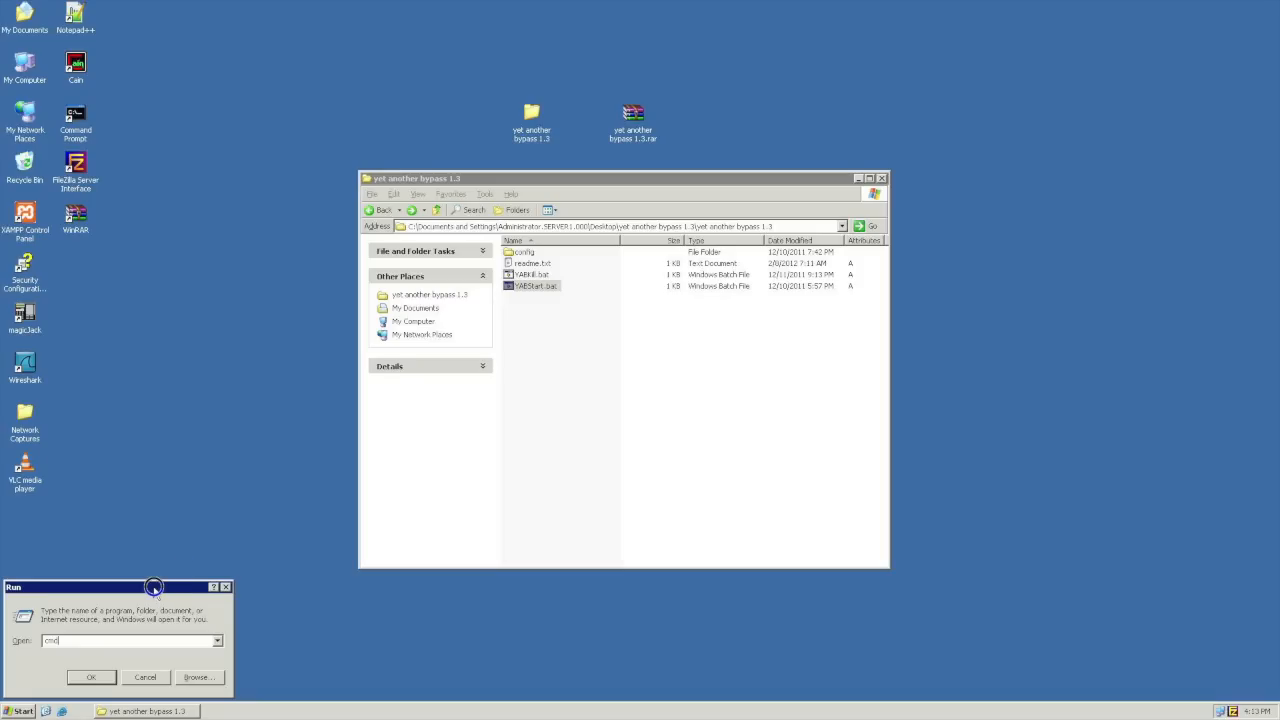
left_click(91, 677)
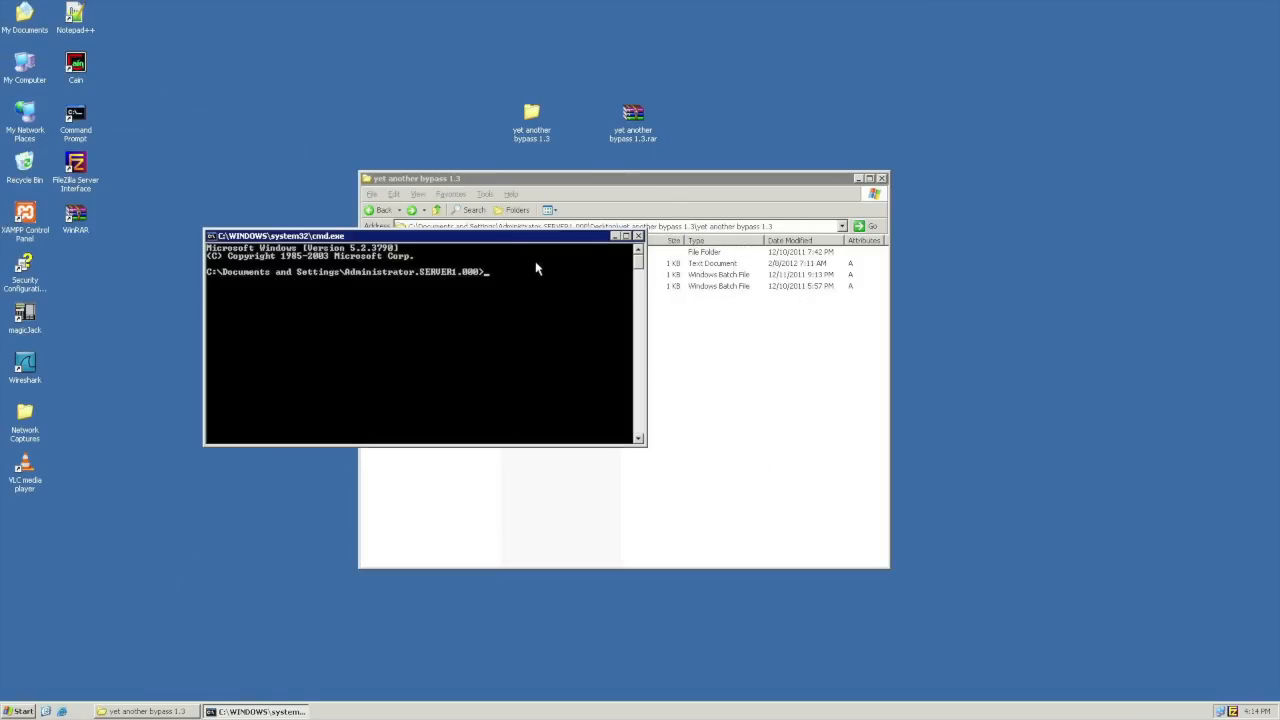
type("ip")
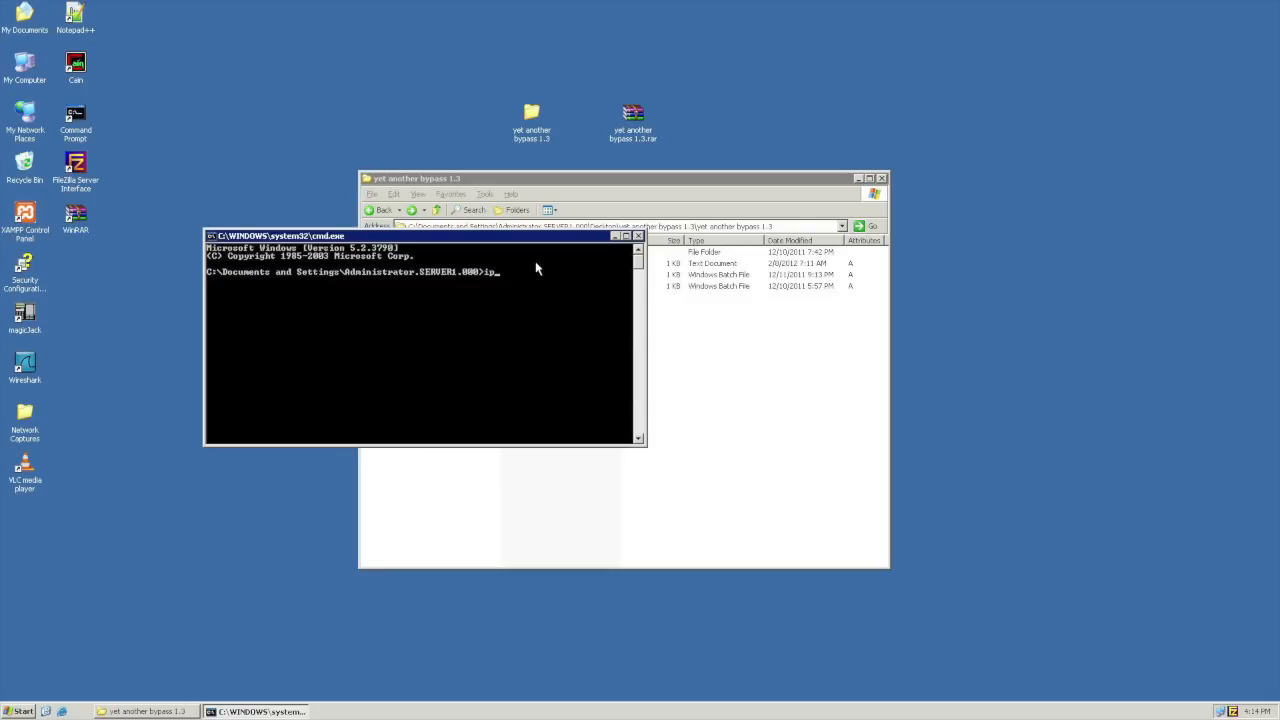
type("config")
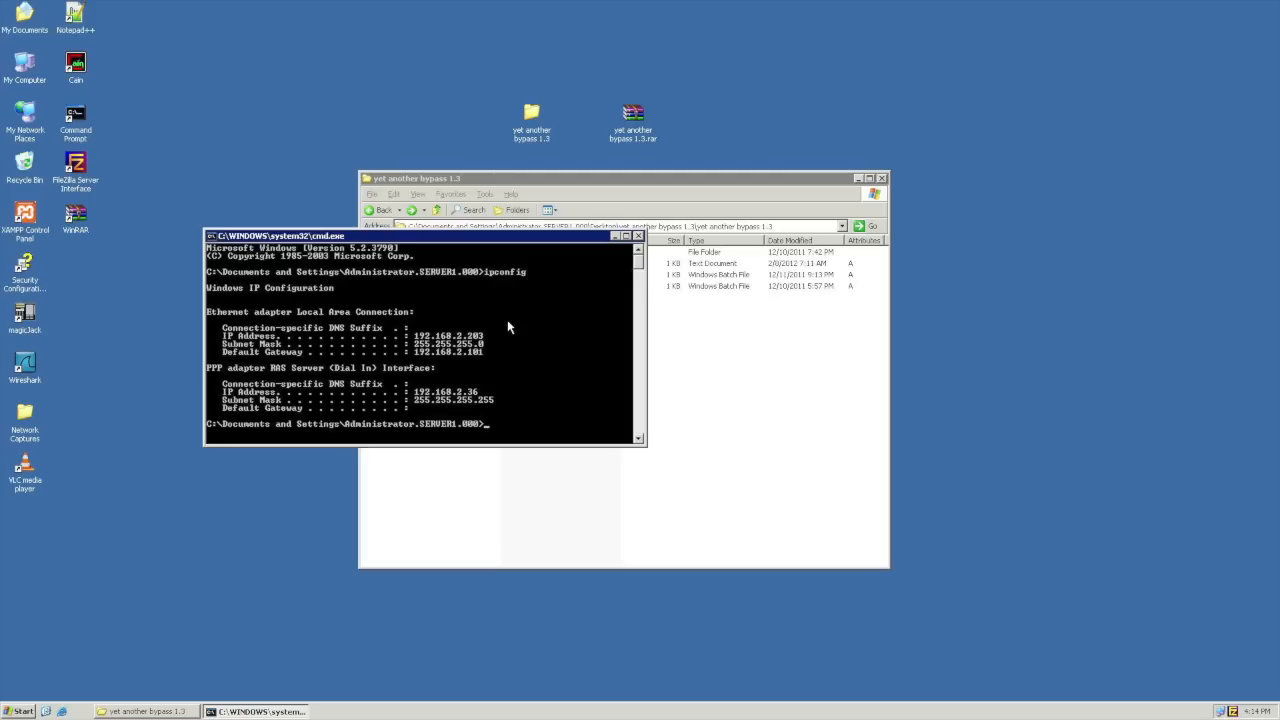
mouse_move(392, 332)
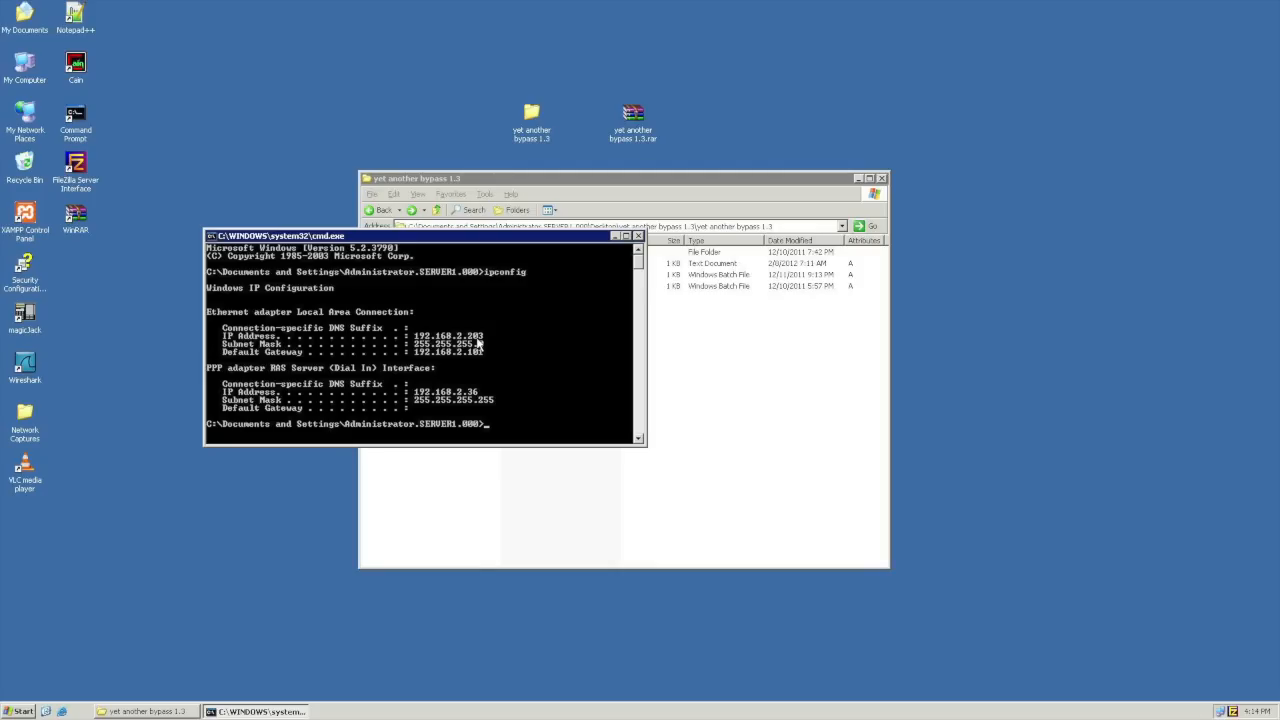
mouse_move(490, 338)
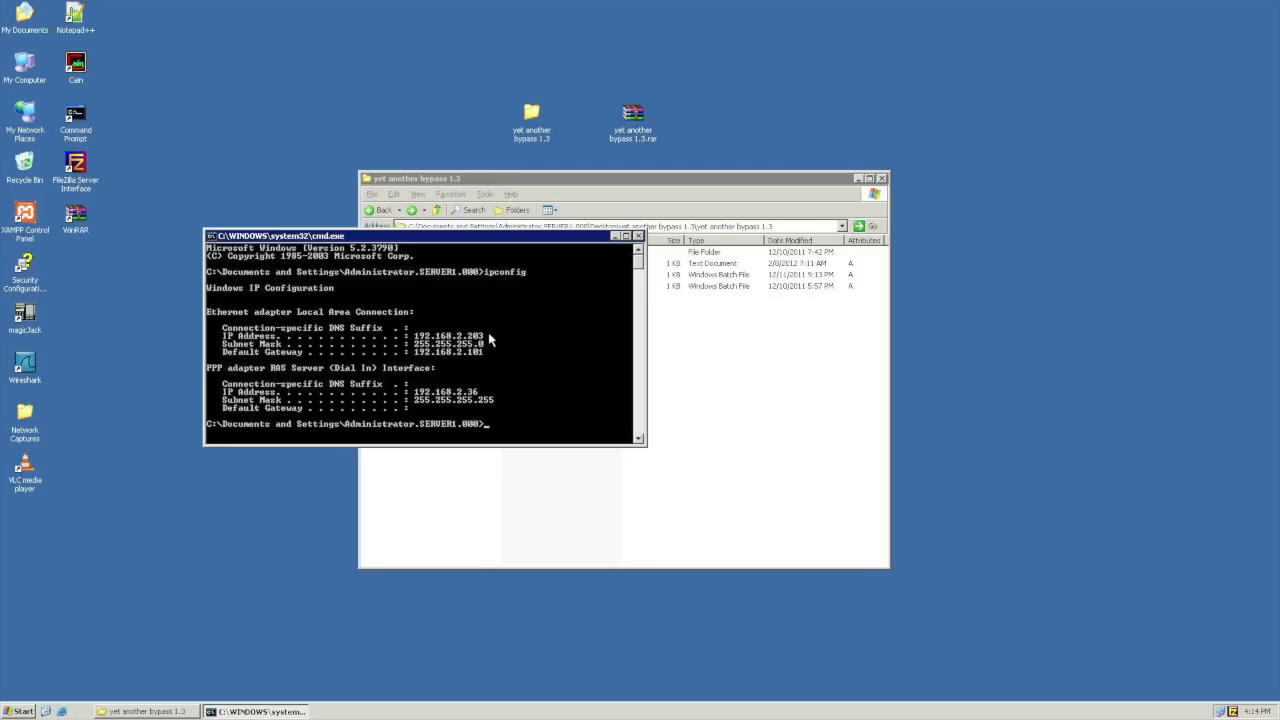
mouse_move(498, 332)
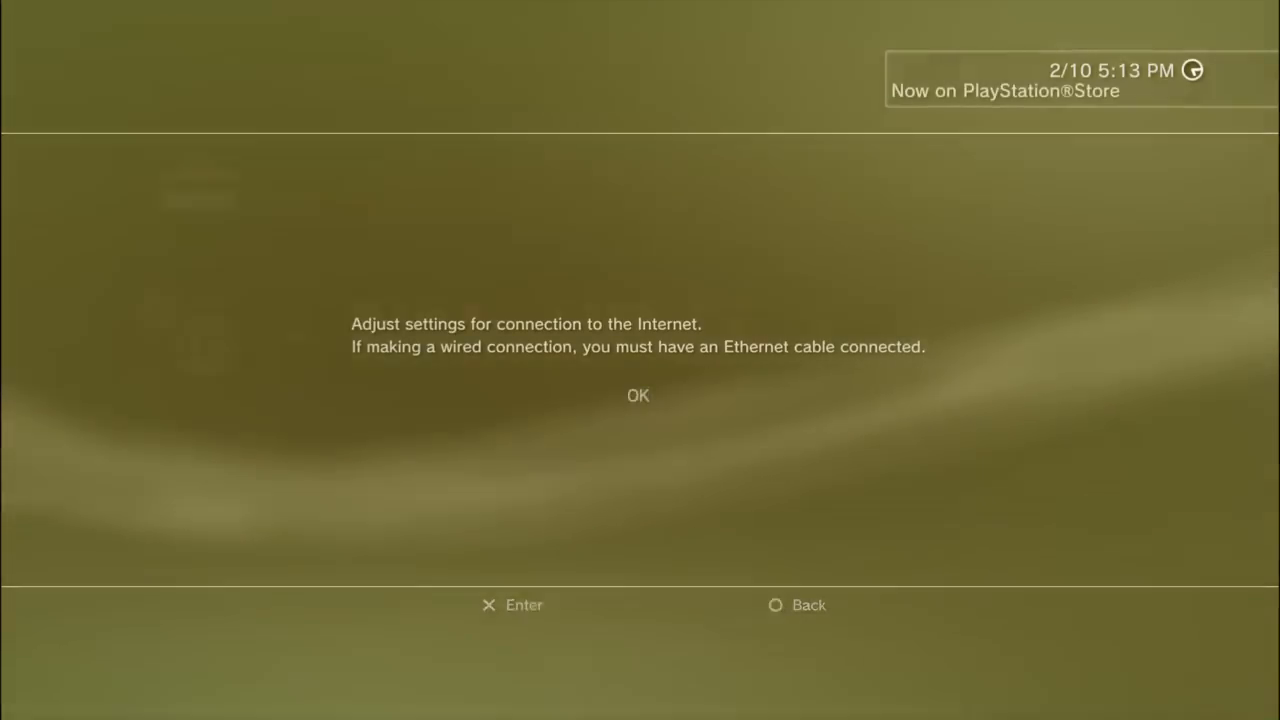
Choose Custom connection setup with DHCP host name Do Not Set and MTU Automatic
left_click(638, 395)
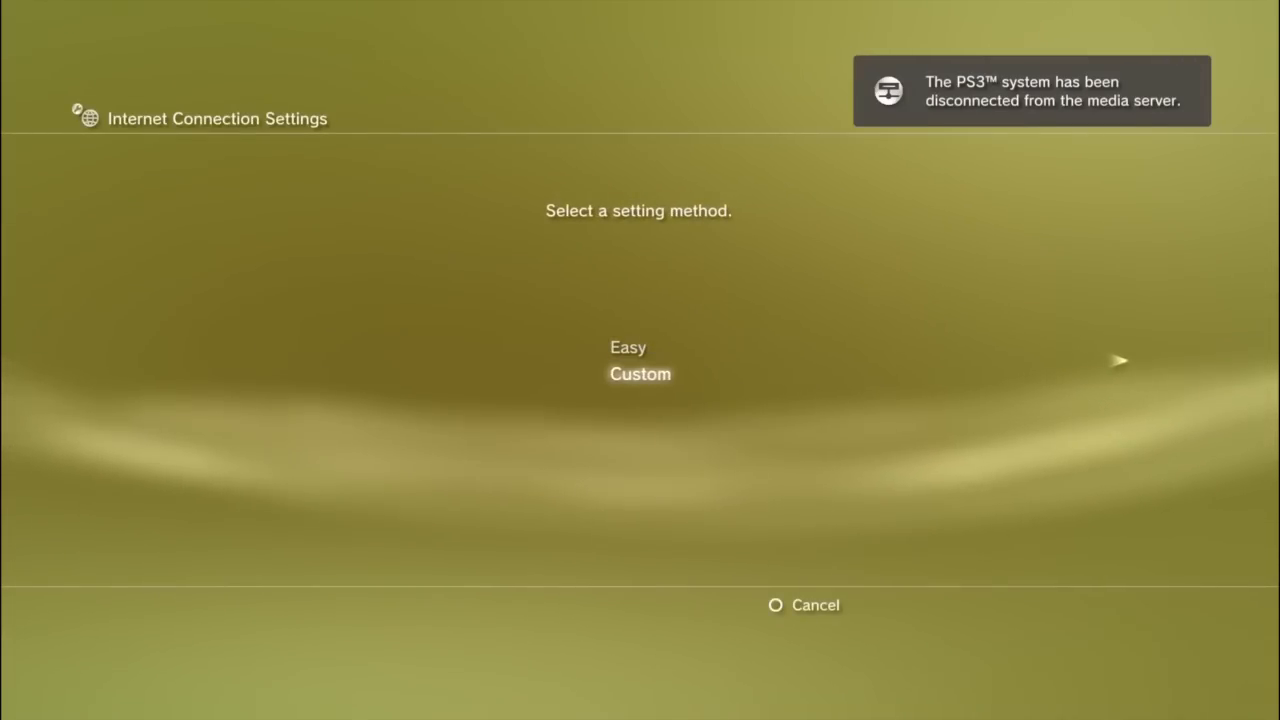
left_click(639, 373)
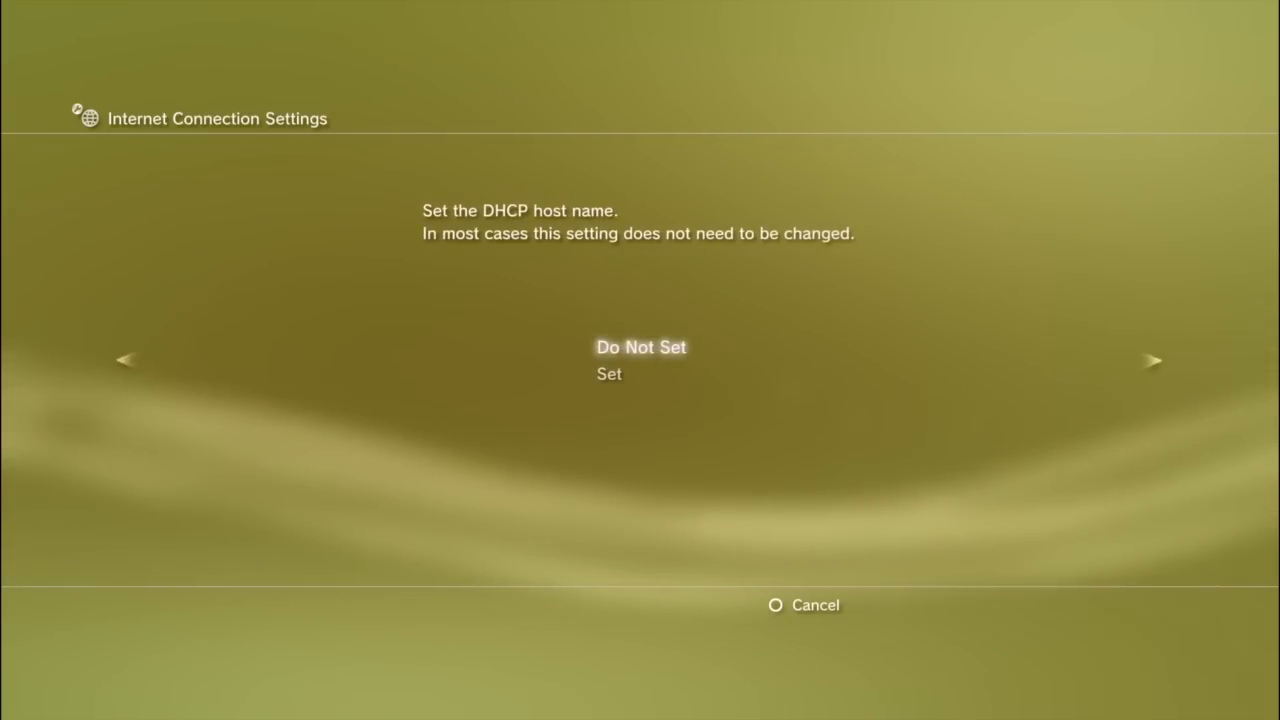
left_click(1153, 361)
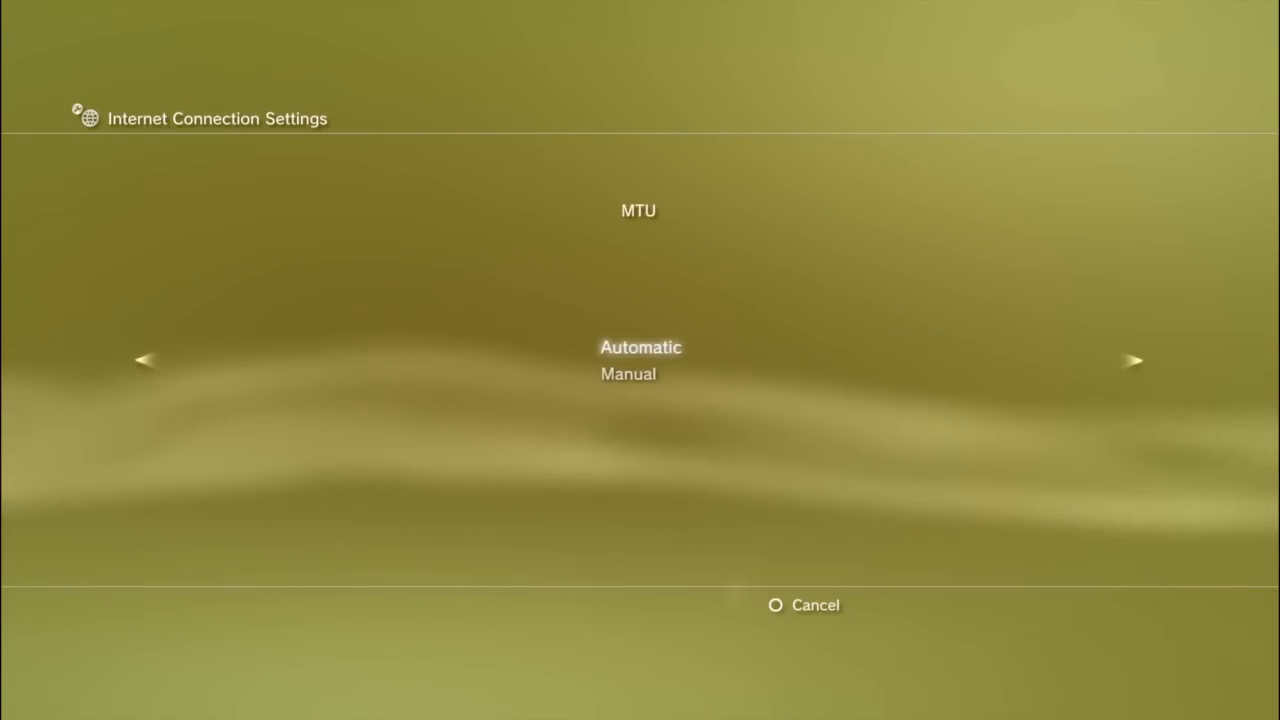
left_click(1135, 360)
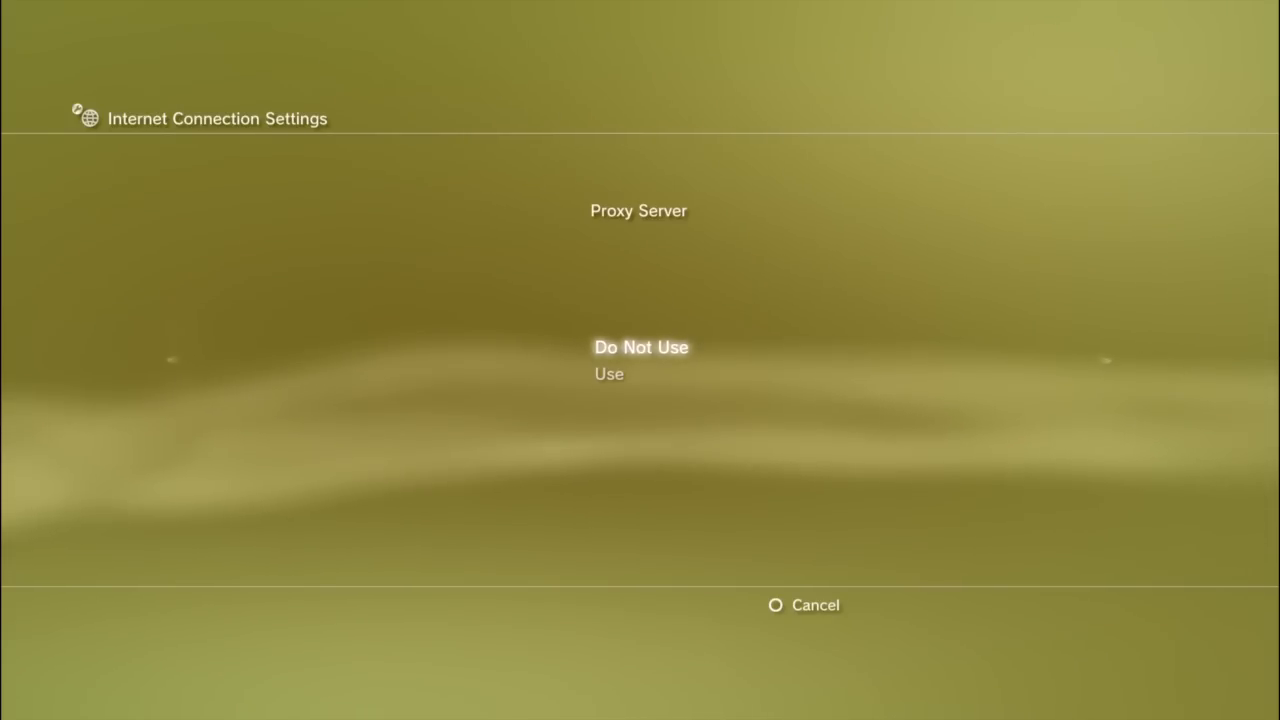
Enable the proxy server with the PC's IP address and port 27, and confirm
key("down")
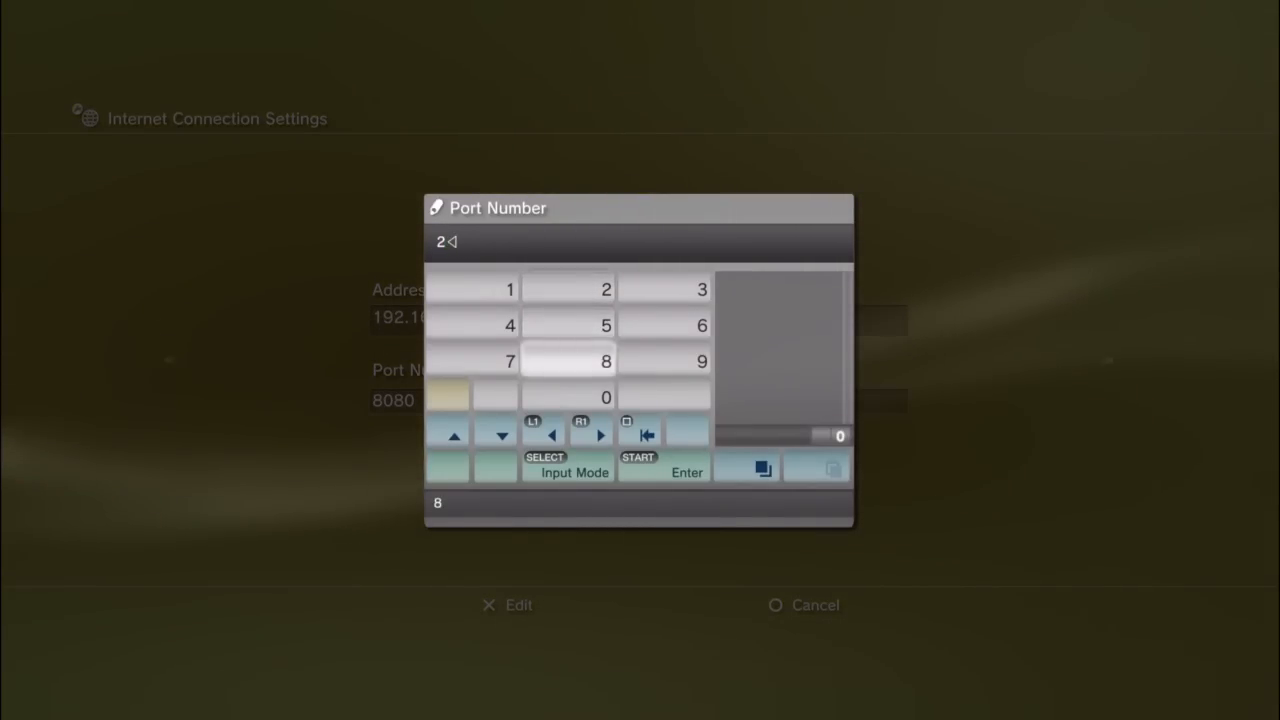
left_click(509, 361)
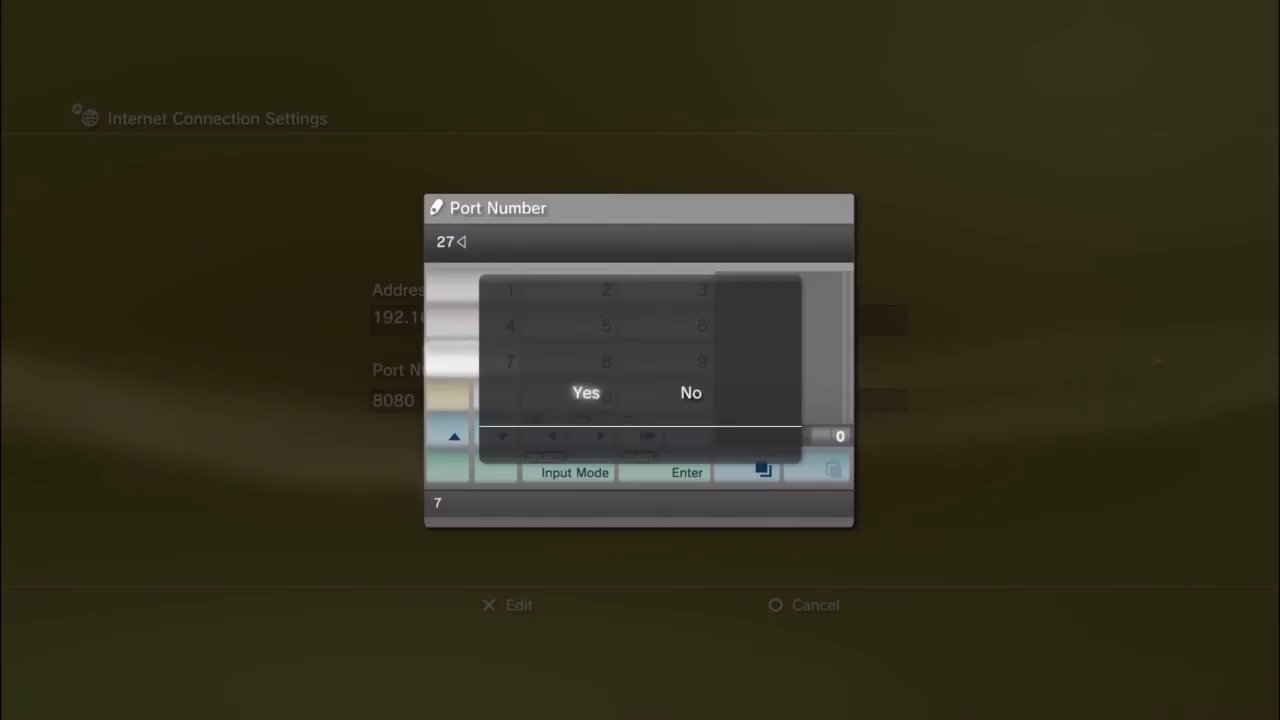
left_click(585, 392)
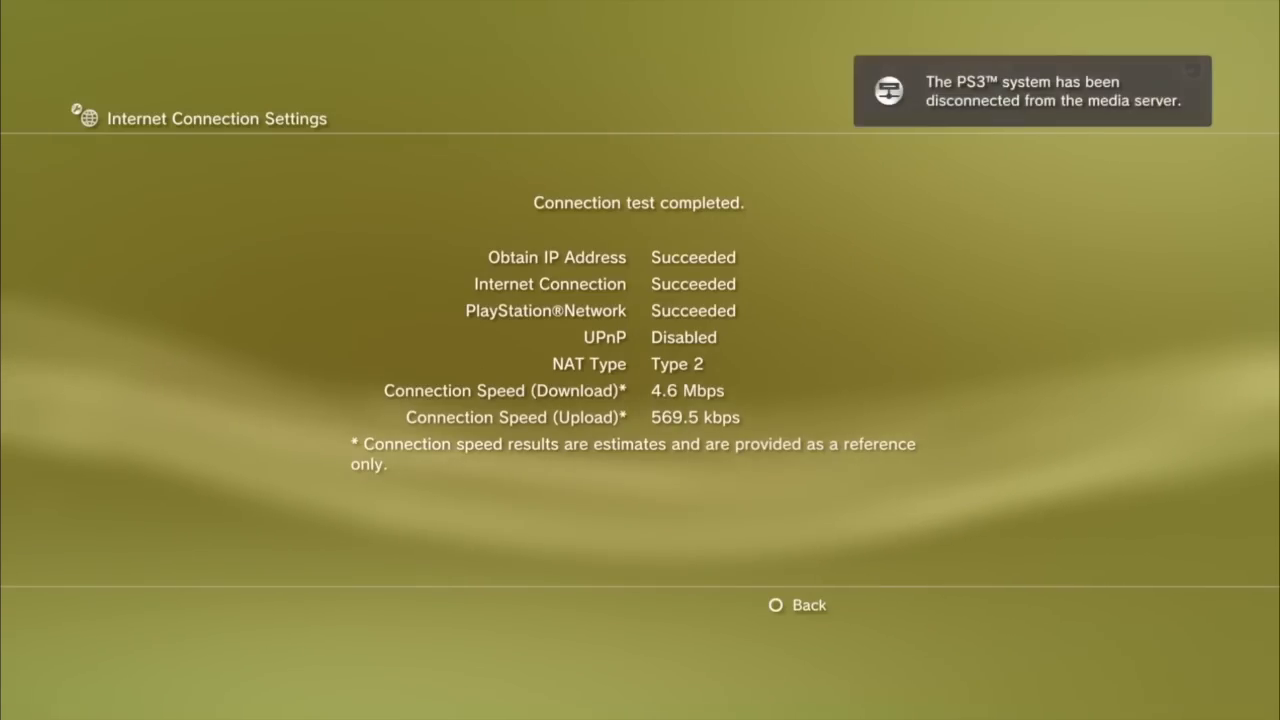
Leave the passed connection test results and sign in to PlayStation Network
left_click(775, 605)
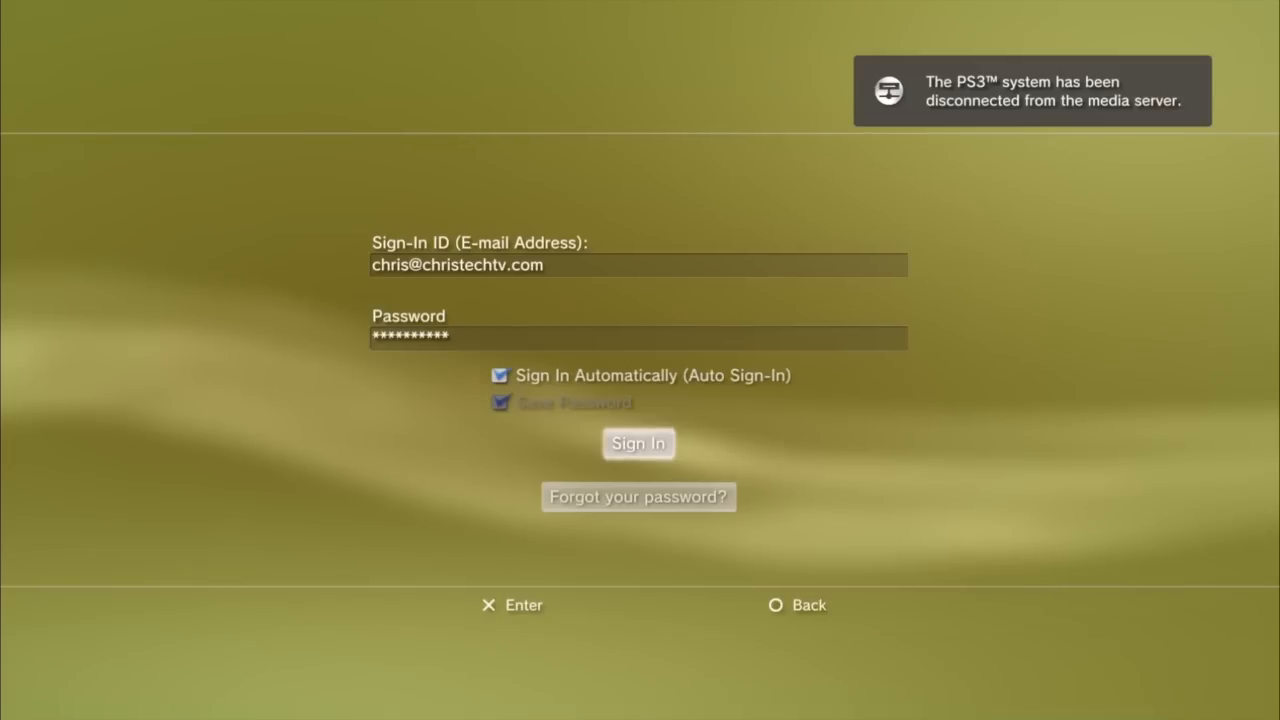
left_click(638, 443)
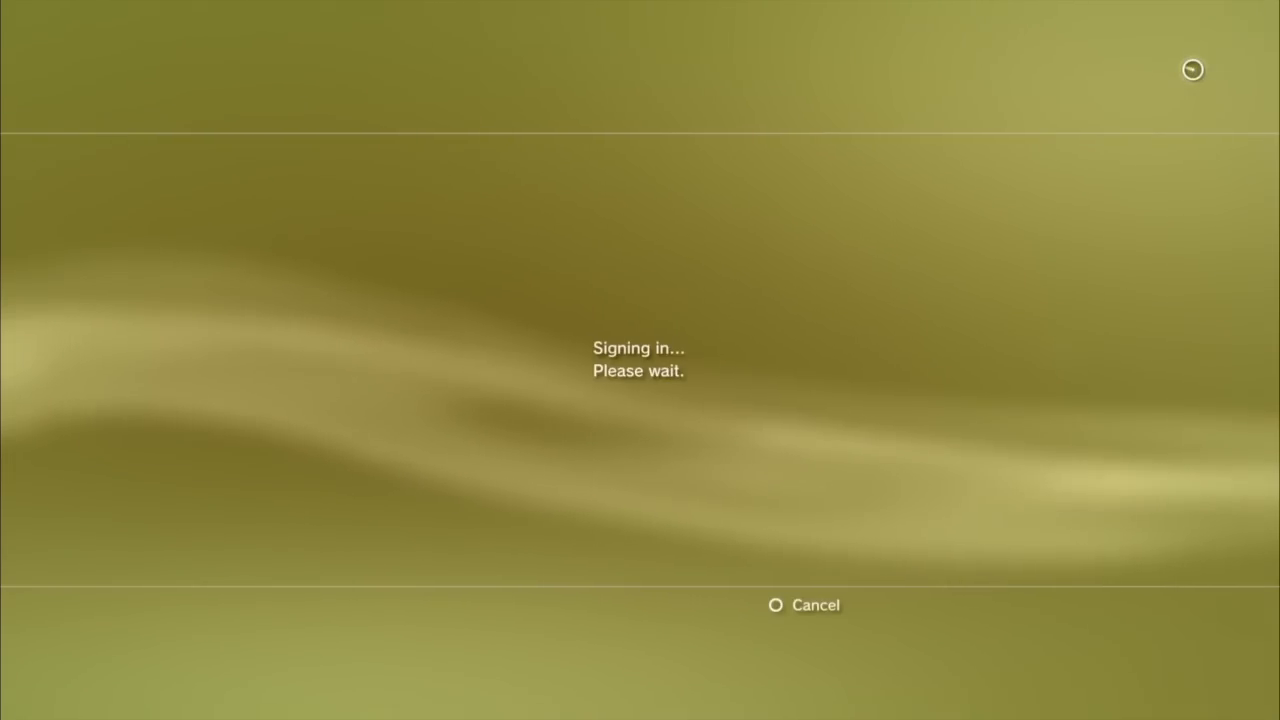